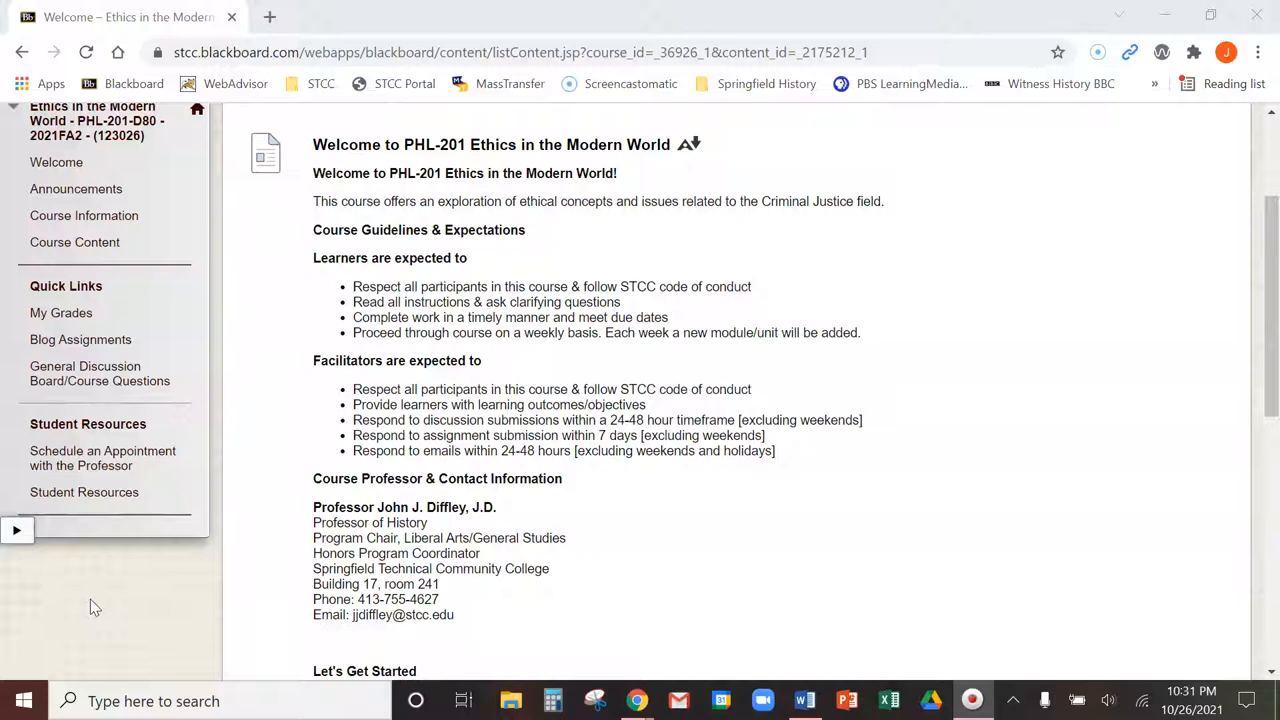
pyautogui.moveTo(84, 216)
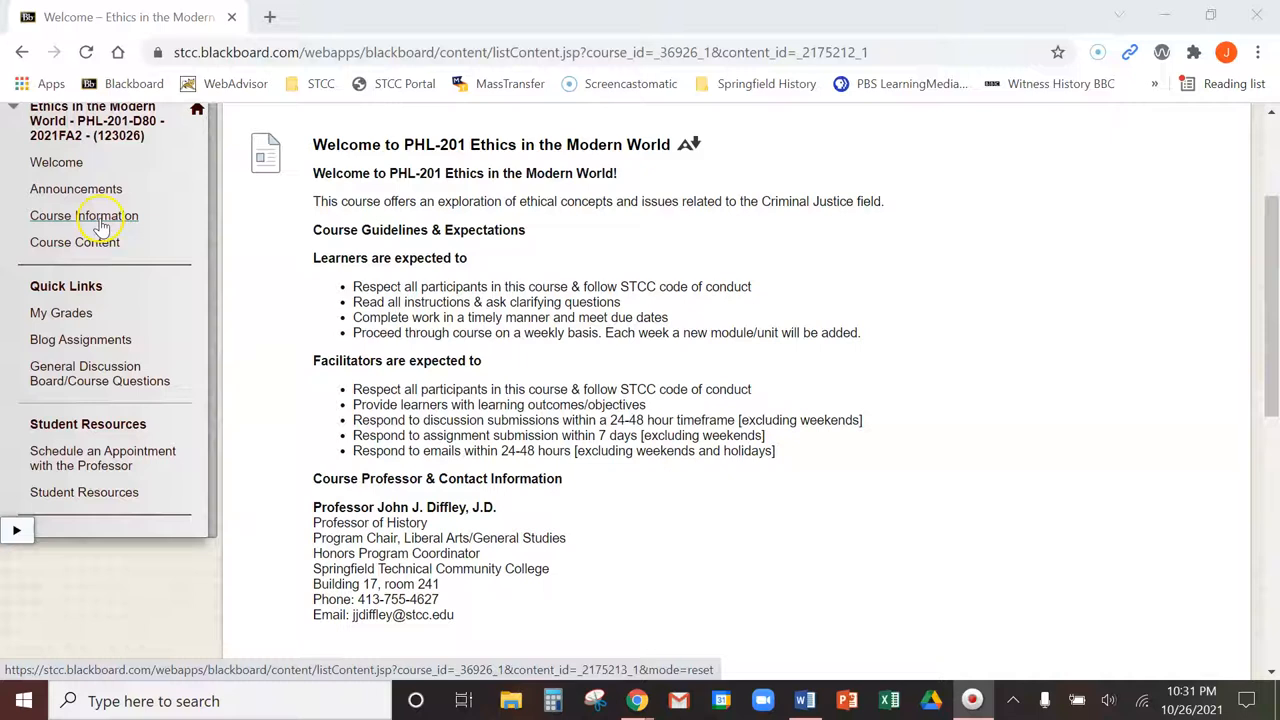
# Step: Browse the Applied Ethics Course Content listing, then the Information page with syllabus and textbook files
pyautogui.click(84, 216)
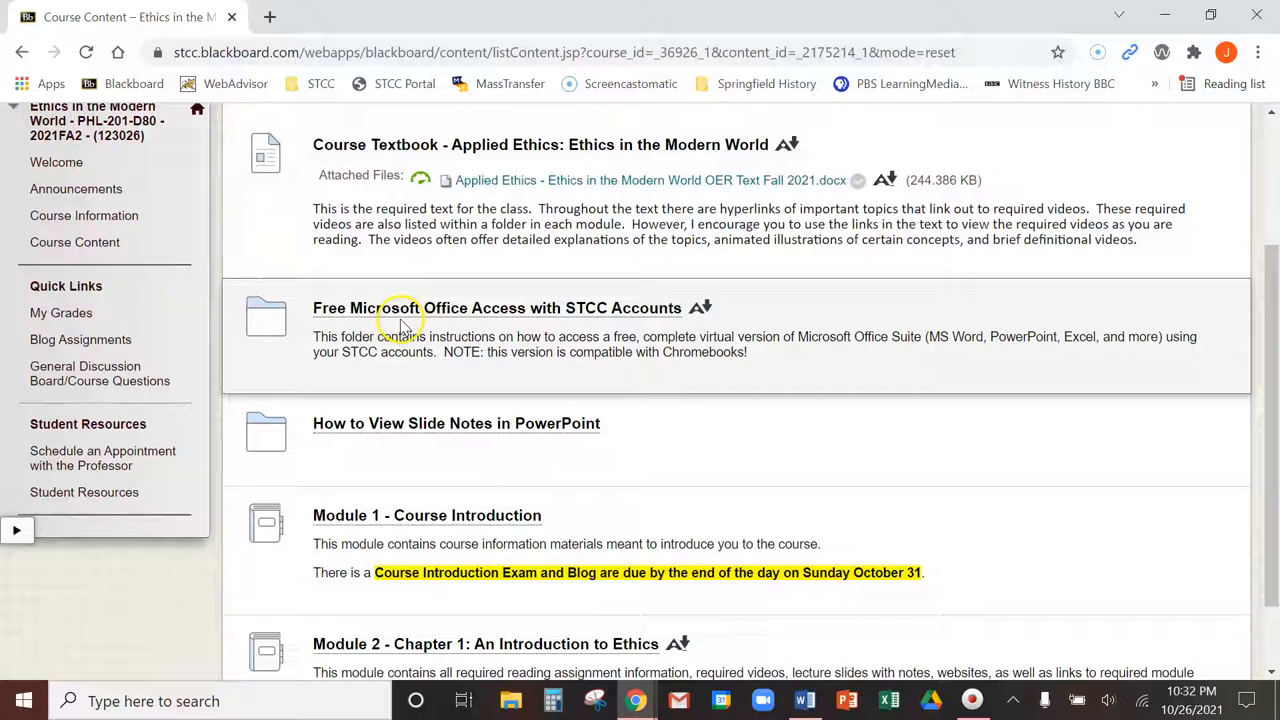
pyautogui.moveTo(790, 364)
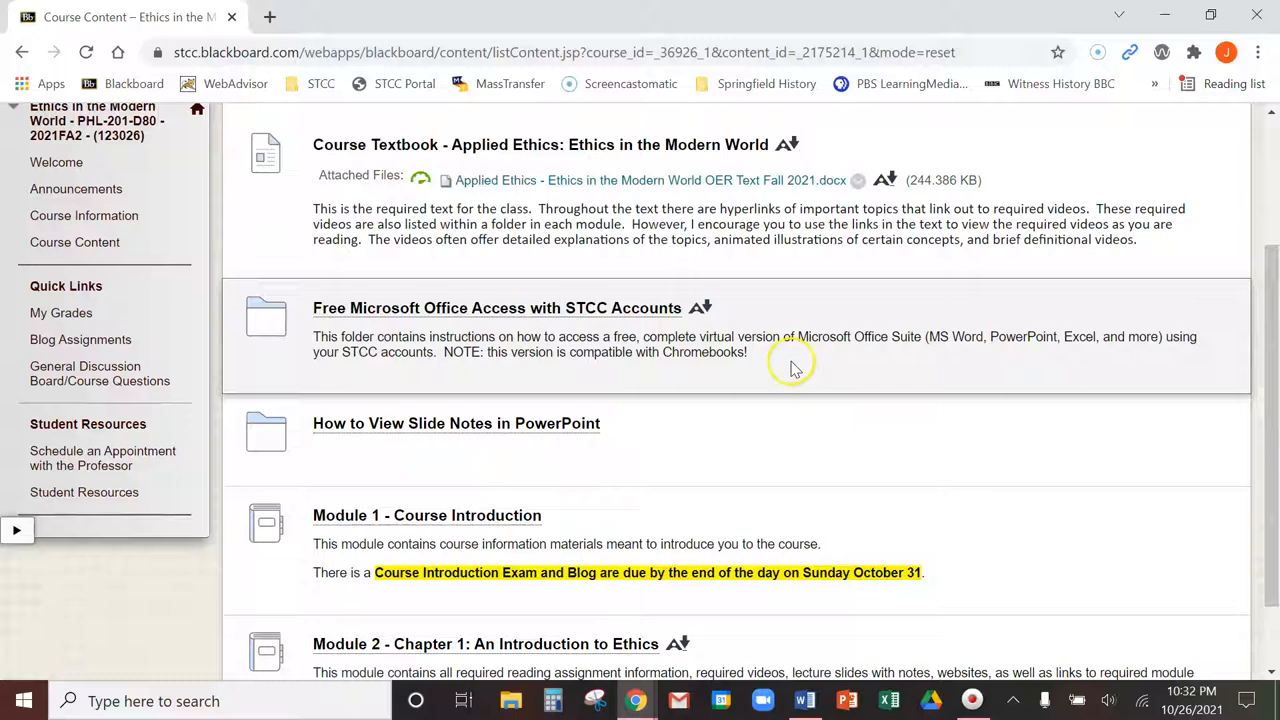
pyautogui.click(496, 308)
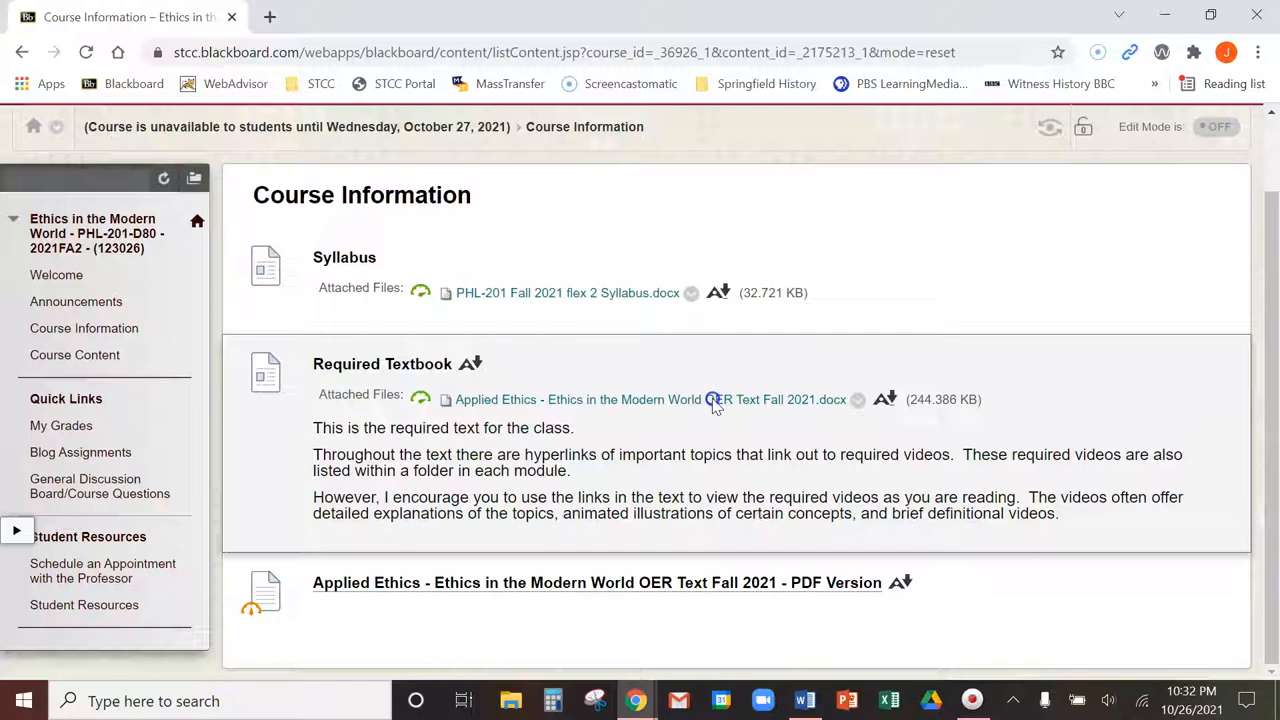
pyautogui.moveTo(1044, 570)
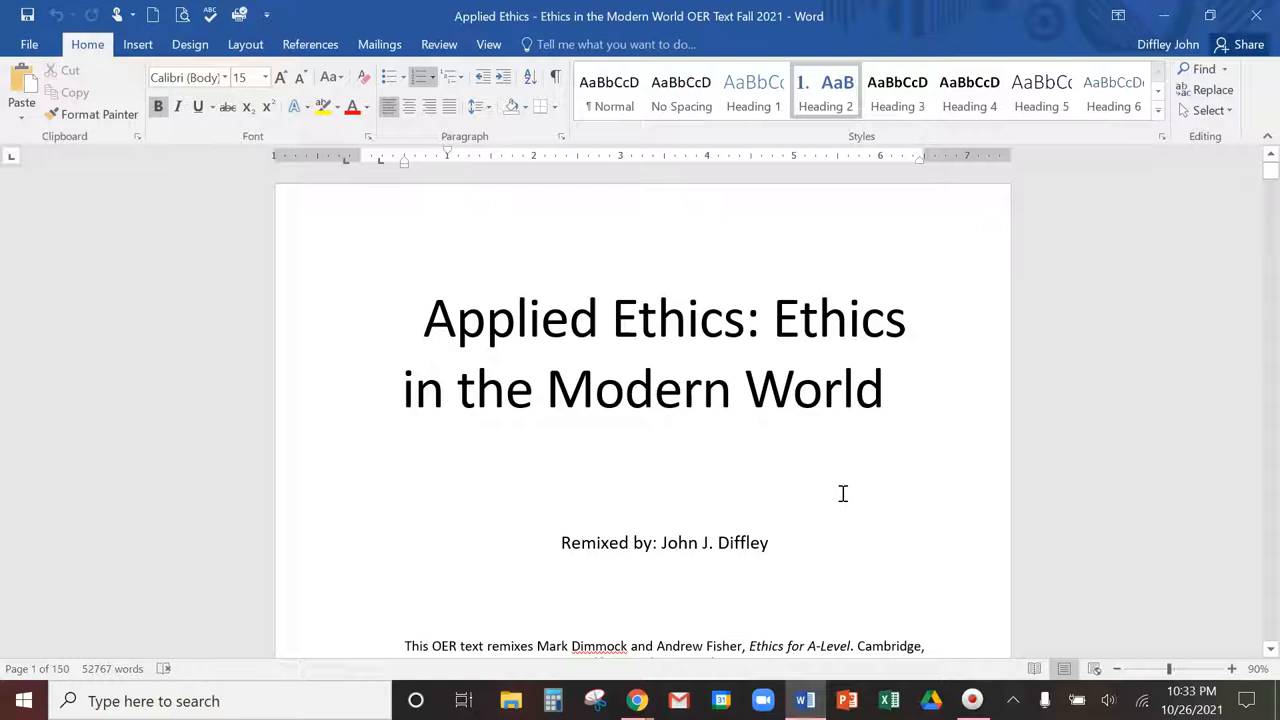
# Step: Scroll between the textbook's title page and its Contents listing Introduction and Chapter 1 sections
pyautogui.scroll(-3)
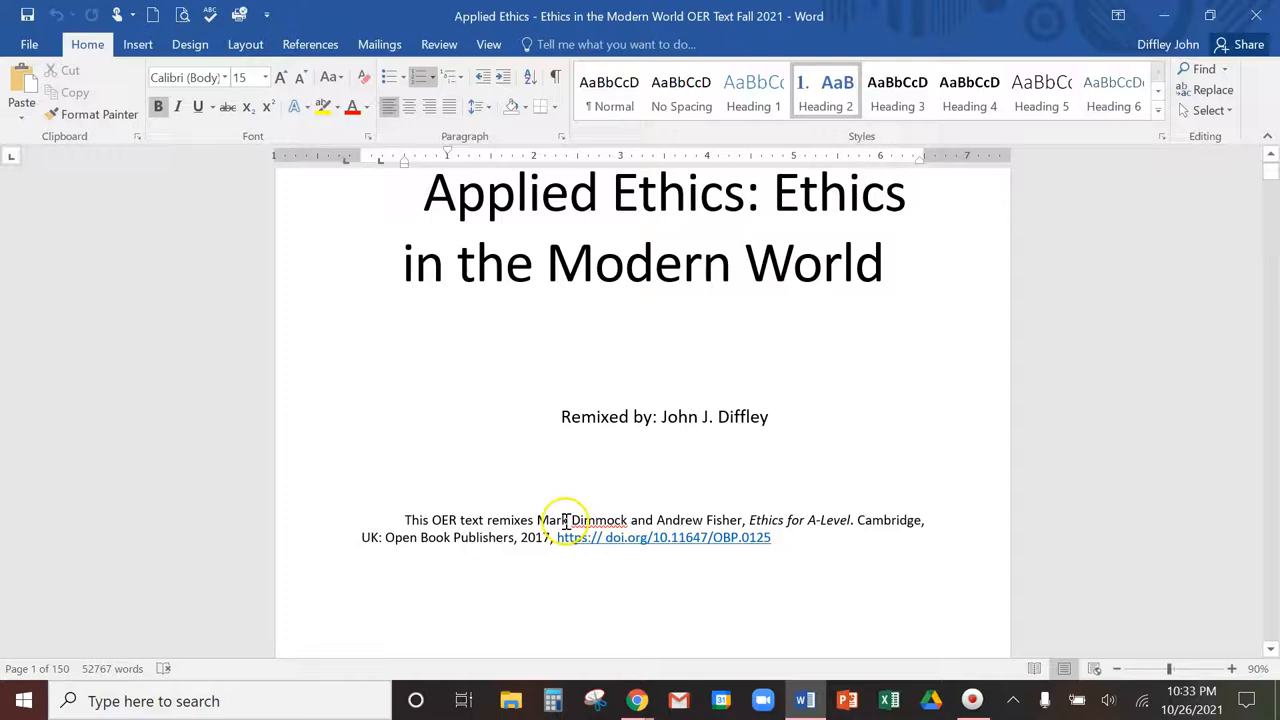
pyautogui.scroll(3)
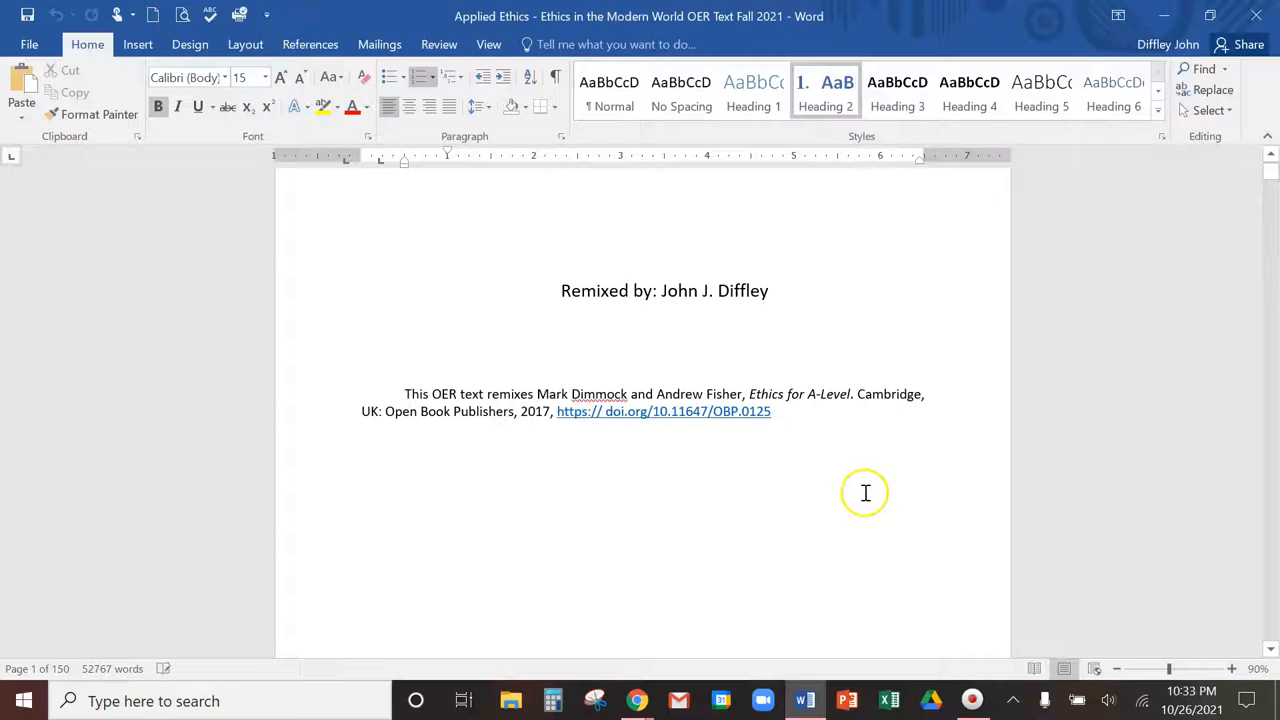
pyautogui.scroll(3)
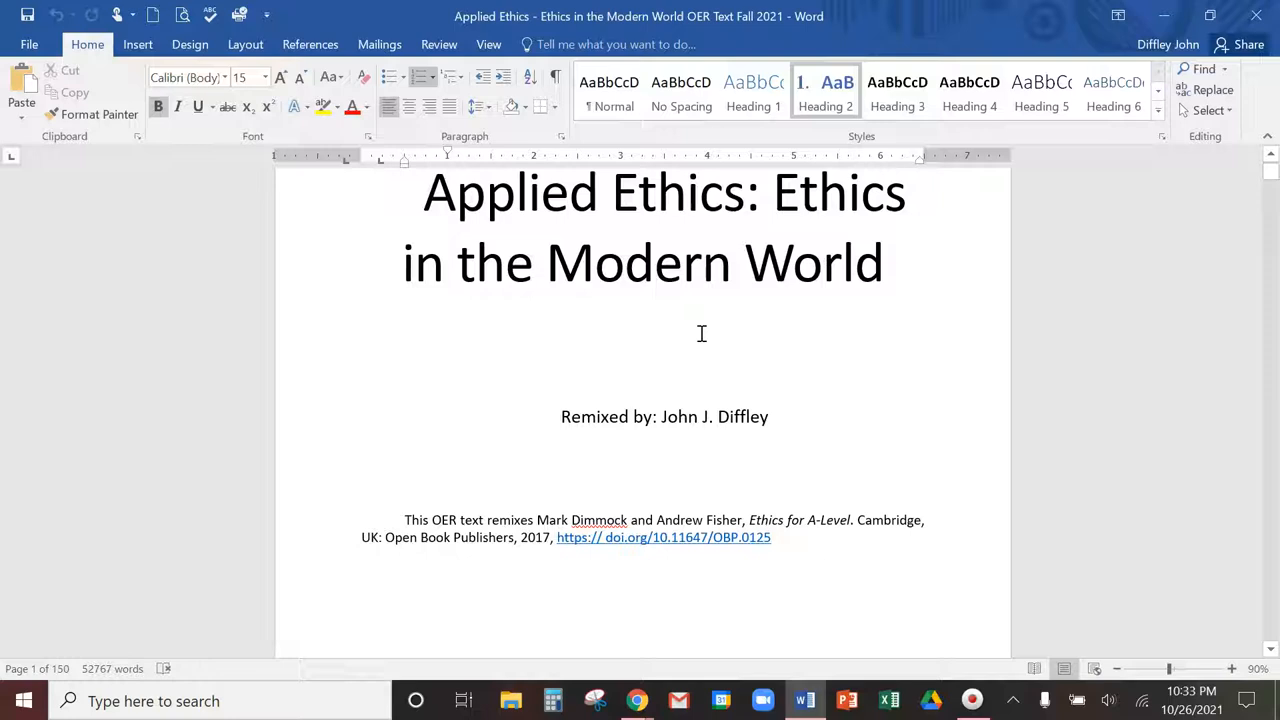
pyautogui.scroll(-3)
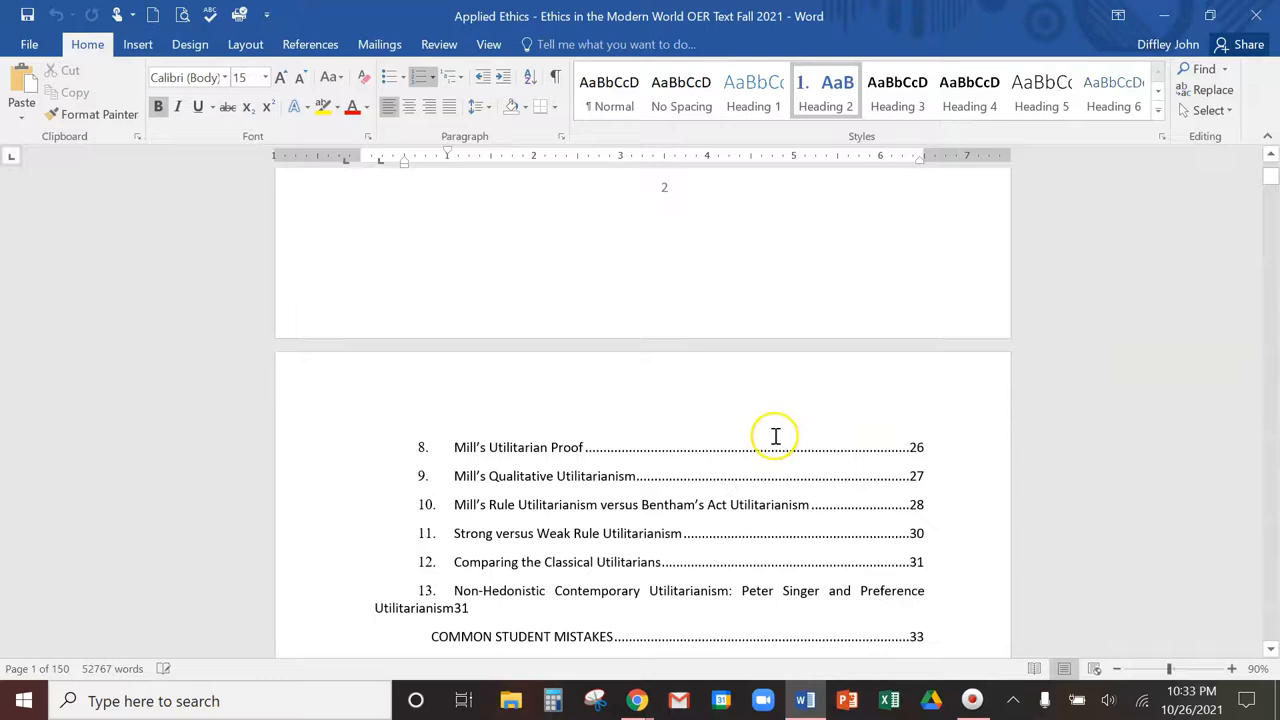
pyautogui.scroll(3)
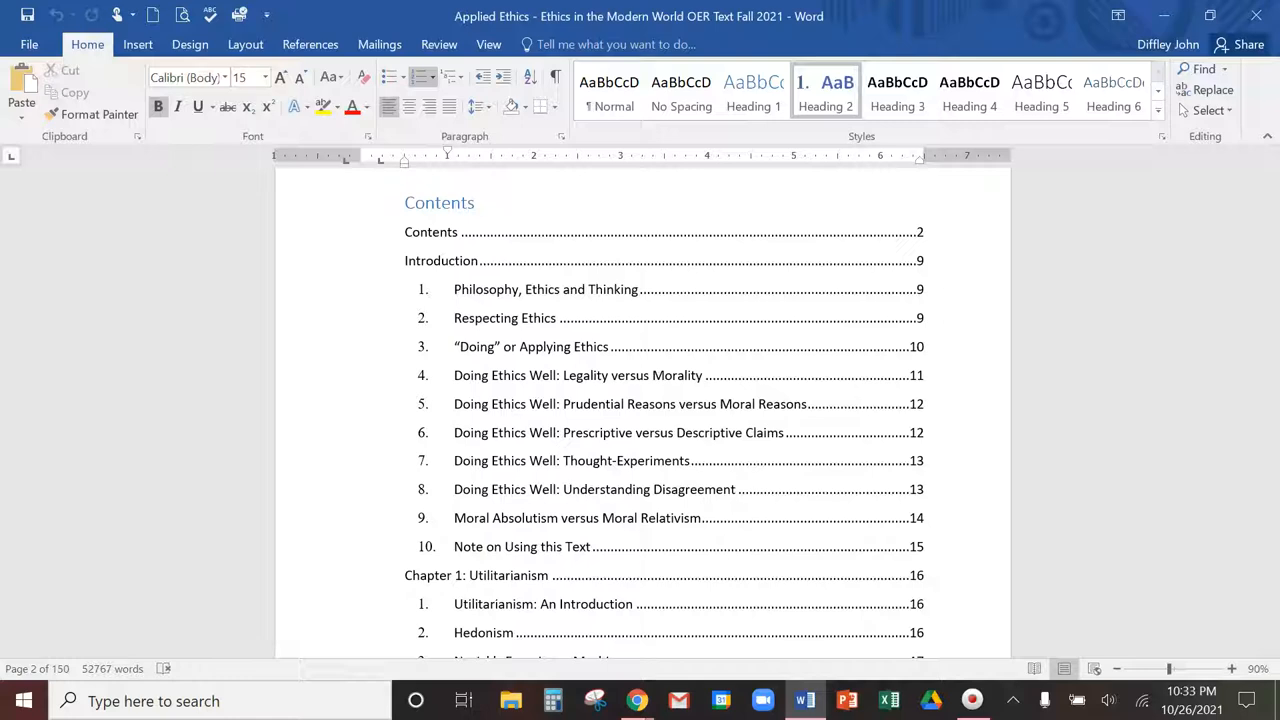
# Step: Show the Navigation Pane of chapter headings and jump to Chapter 1: Utilitarianism
pyautogui.click(488, 44)
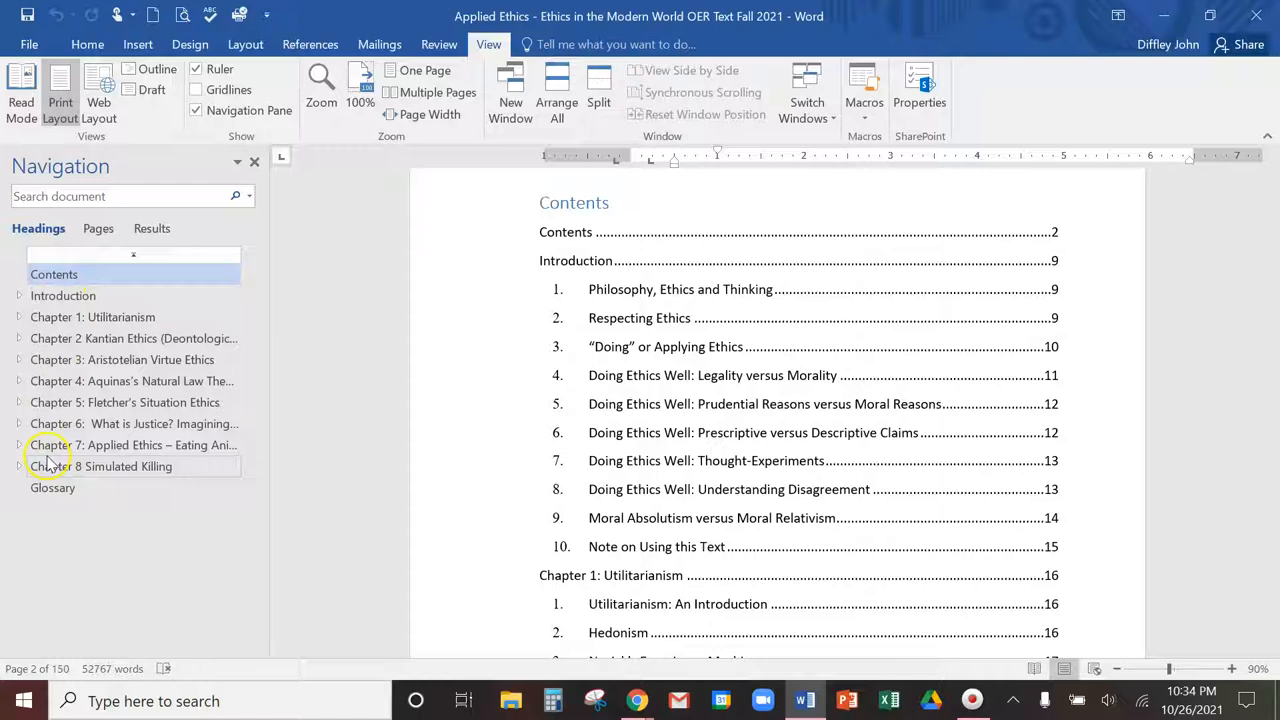
pyautogui.click(92, 316)
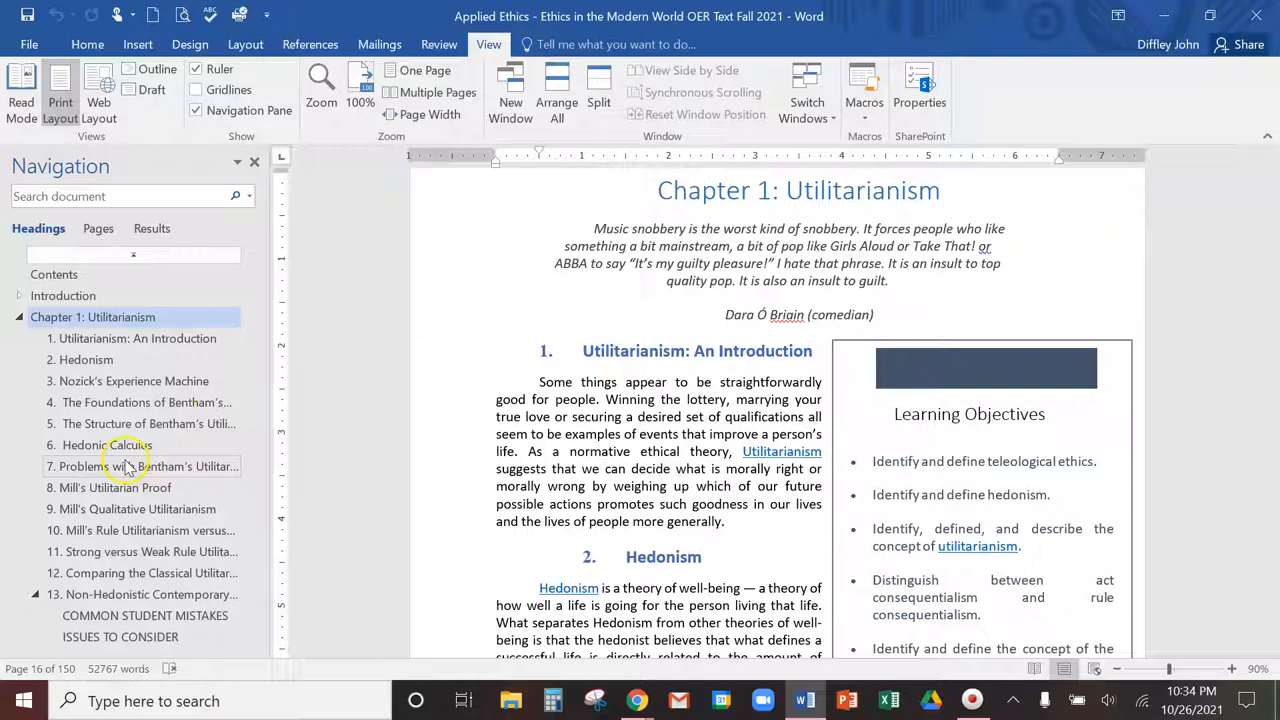
# Step: Jump to Chapter 2 Kantian Ethics, expand its subheadings and view the Perfect and Imperfect Duties section
pyautogui.click(106, 444)
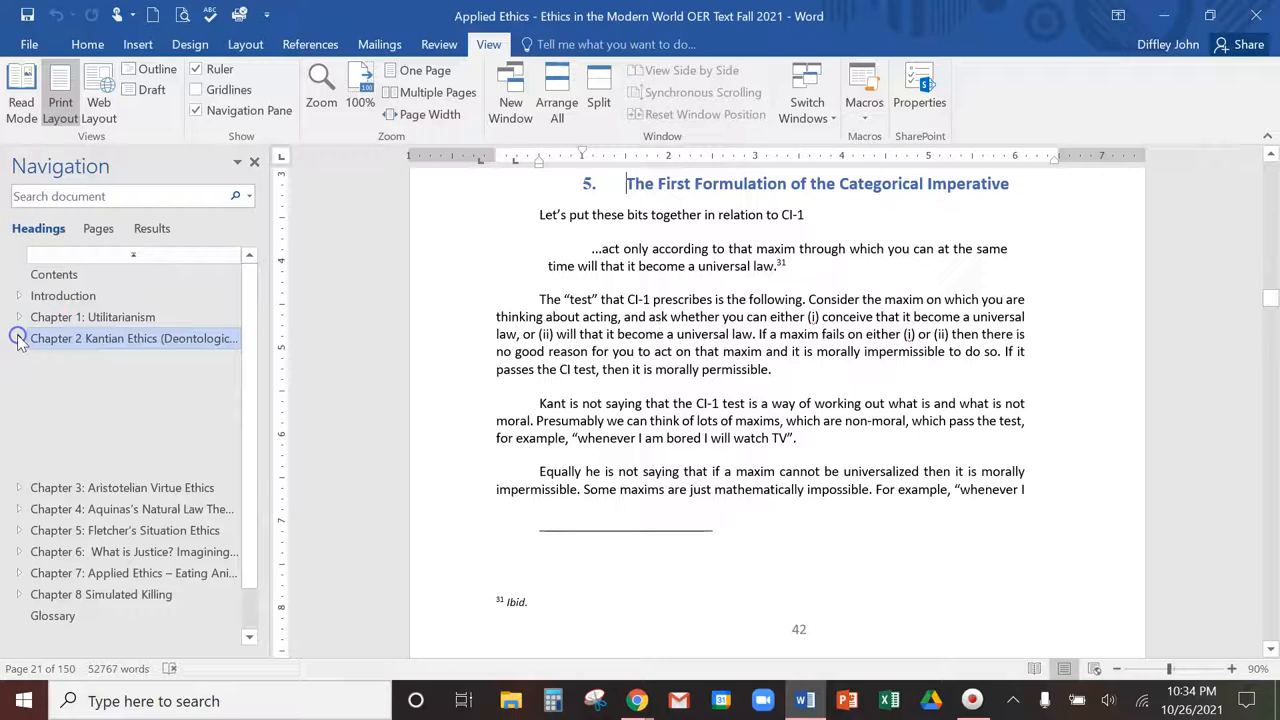
pyautogui.click(18, 338)
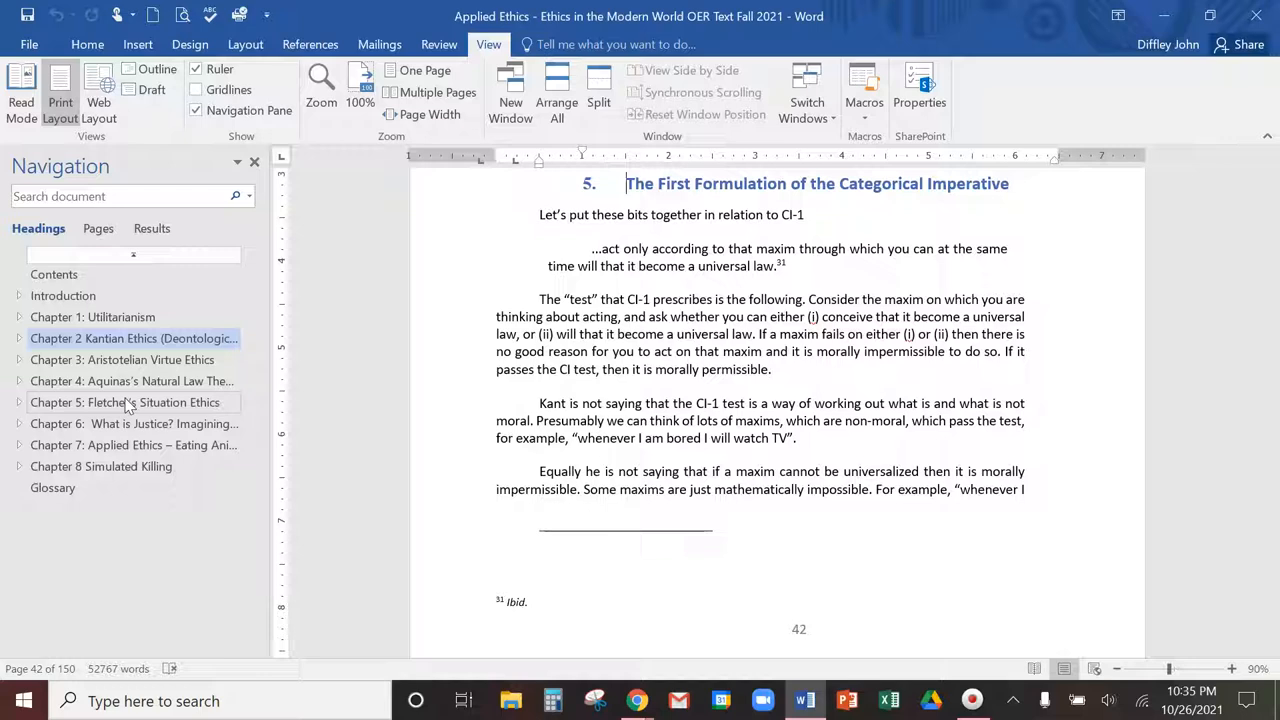
pyautogui.scroll(-3)
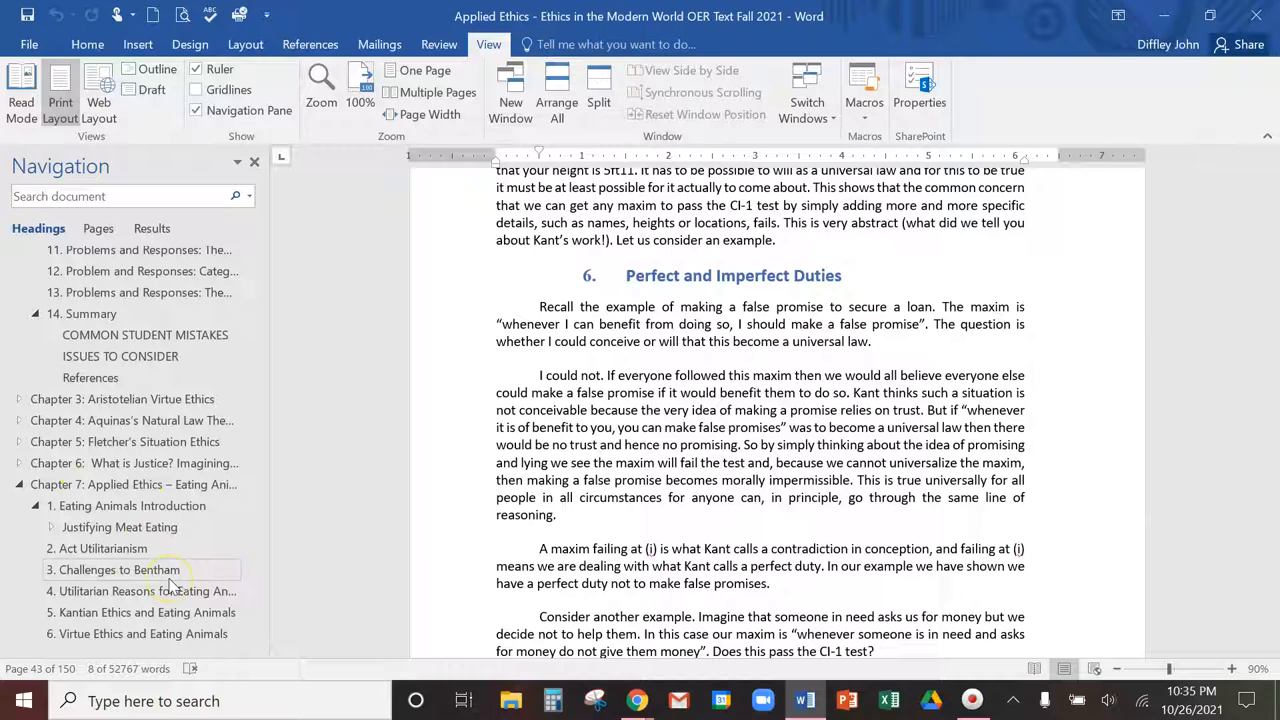
# Step: Jump to Chapter 7: Applied Ethics – Eating Animals and its Introduction section via the headings list
pyautogui.scroll(-3)
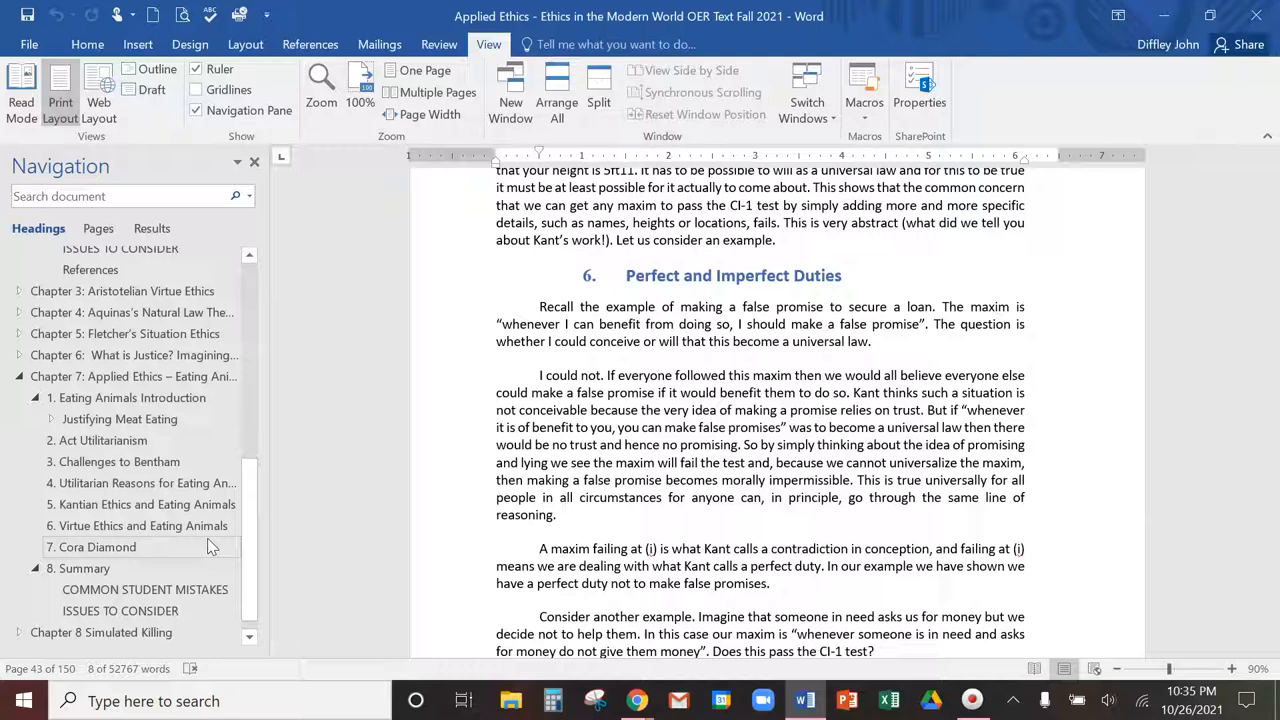
pyautogui.click(132, 376)
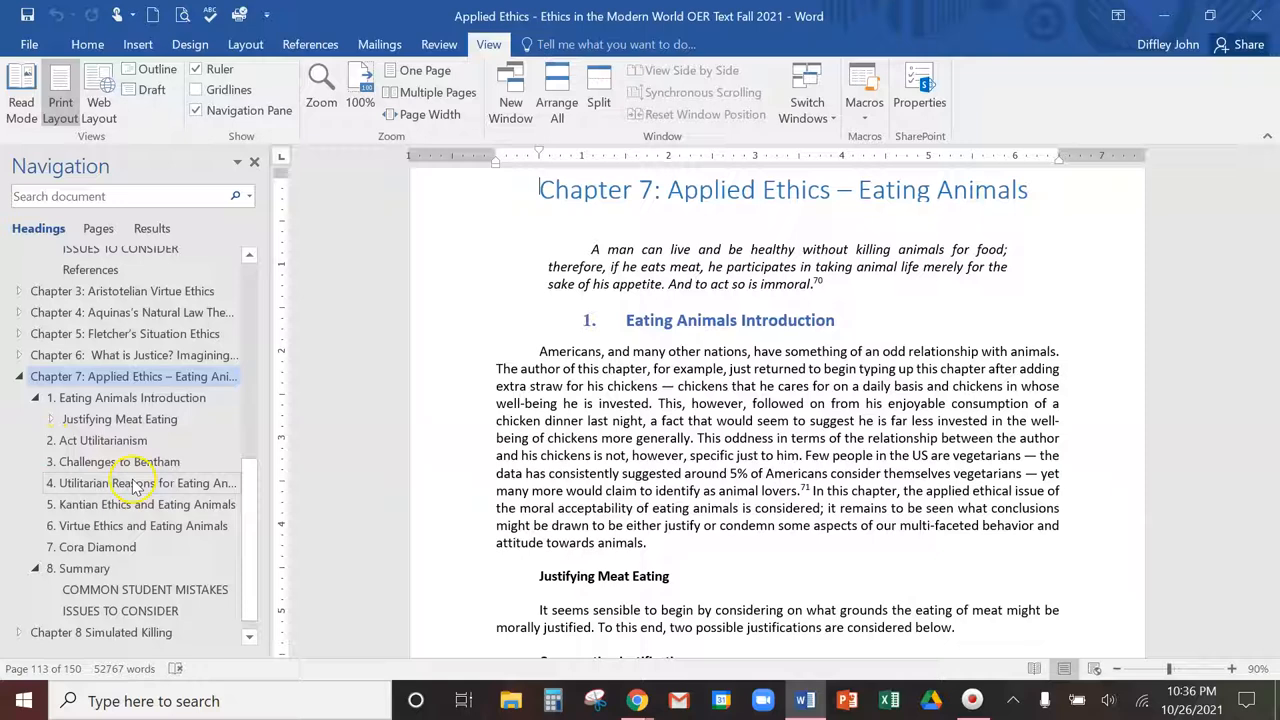
pyautogui.moveTo(90, 504)
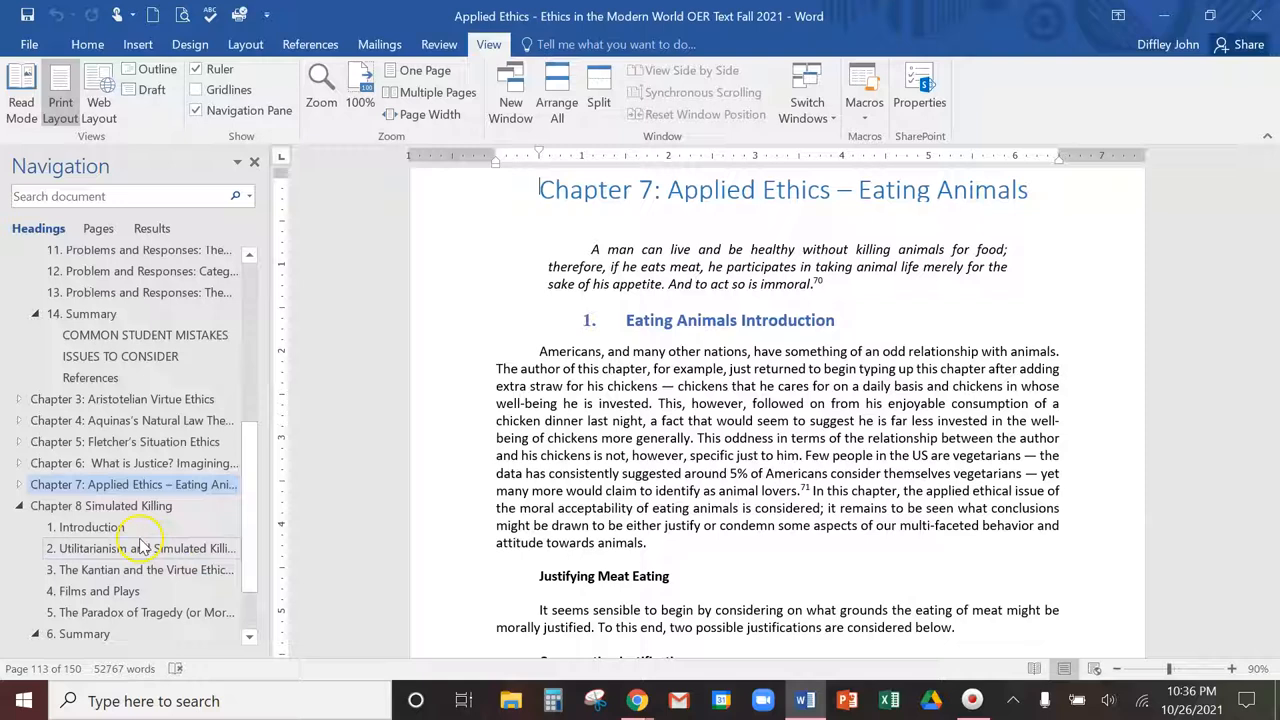
# Step: Visit Chapter 8 Simulated Killing, collapse Kantian Ethics headings, and follow the Crash Course utilitarianism video link
pyautogui.click(100, 504)
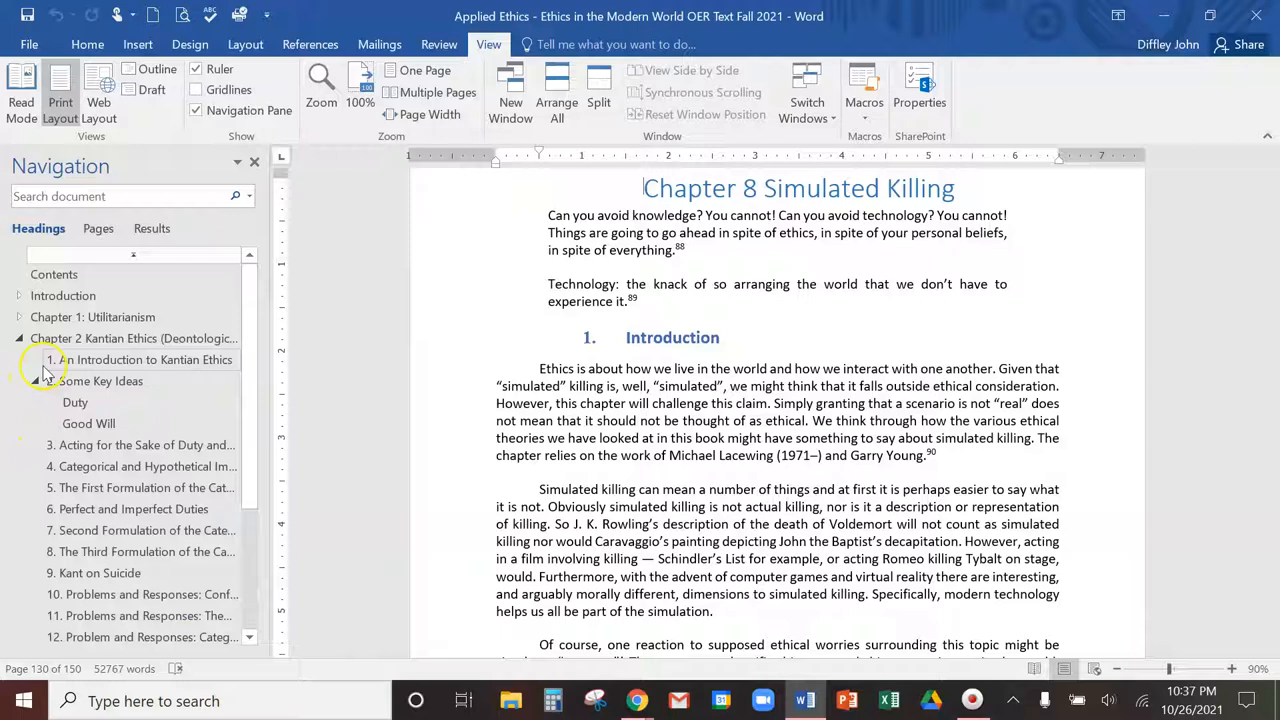
pyautogui.click(18, 338)
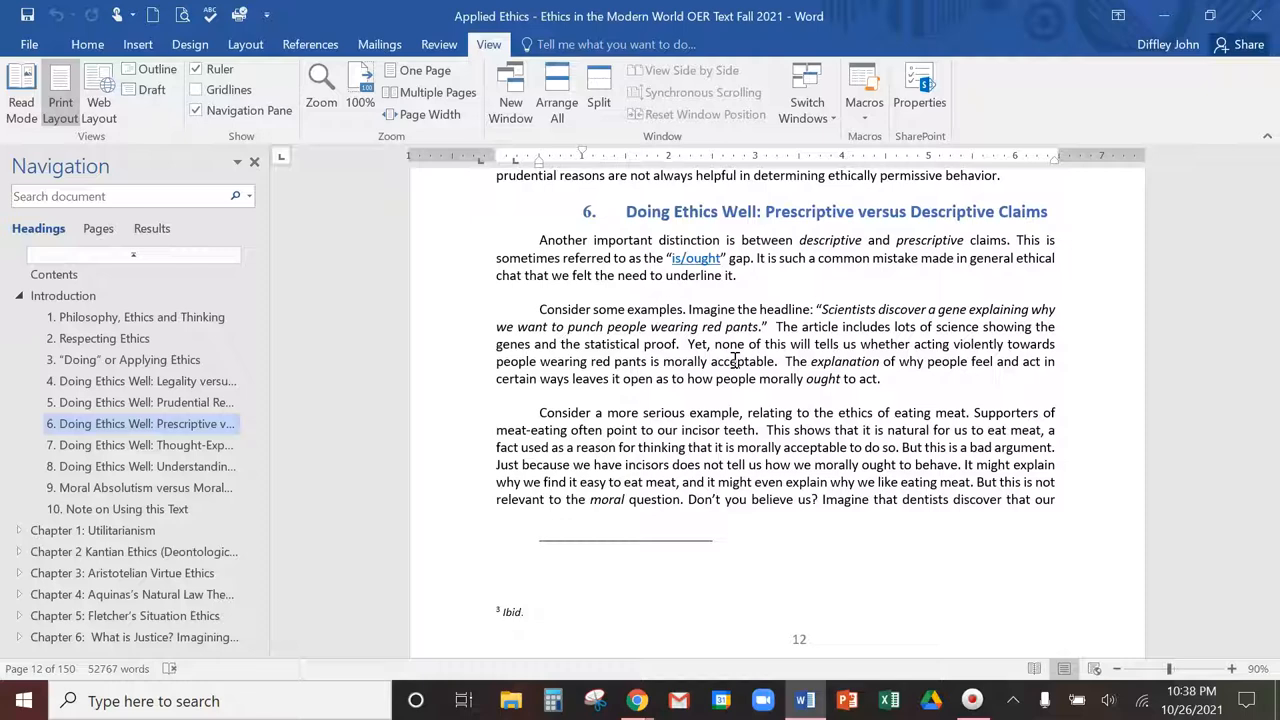
pyautogui.moveTo(800, 326)
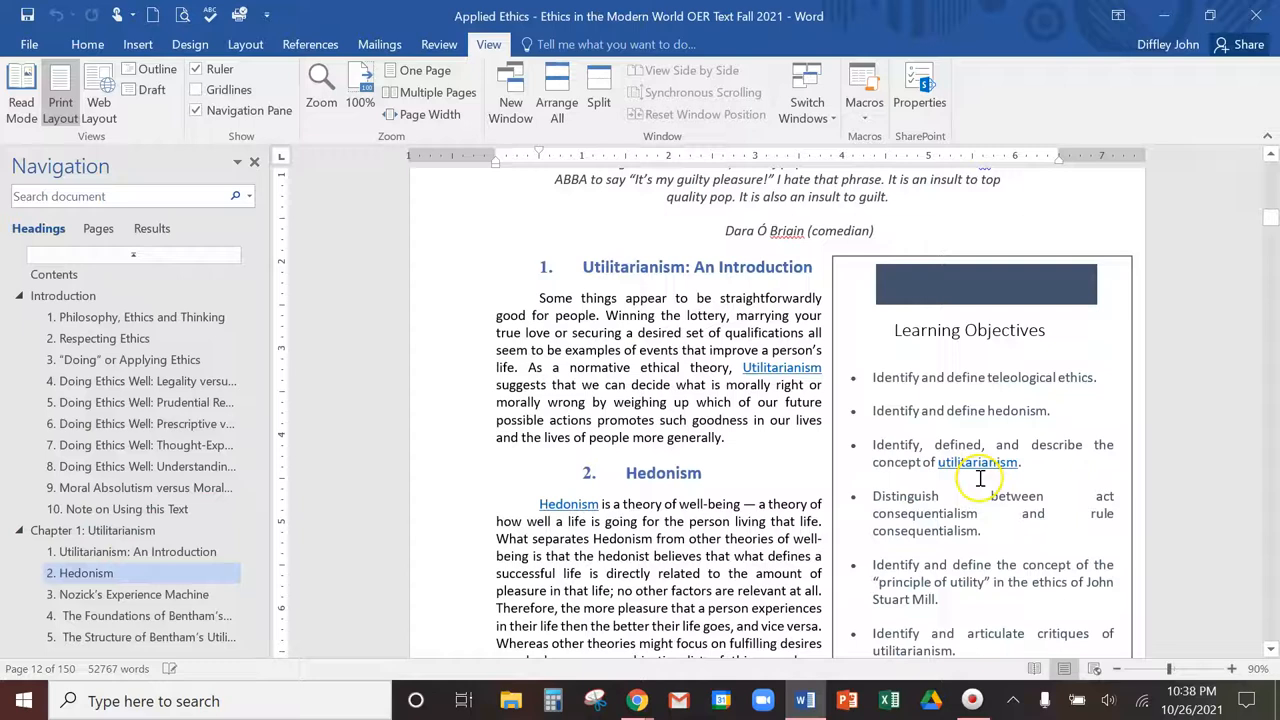
pyautogui.click(636, 700)
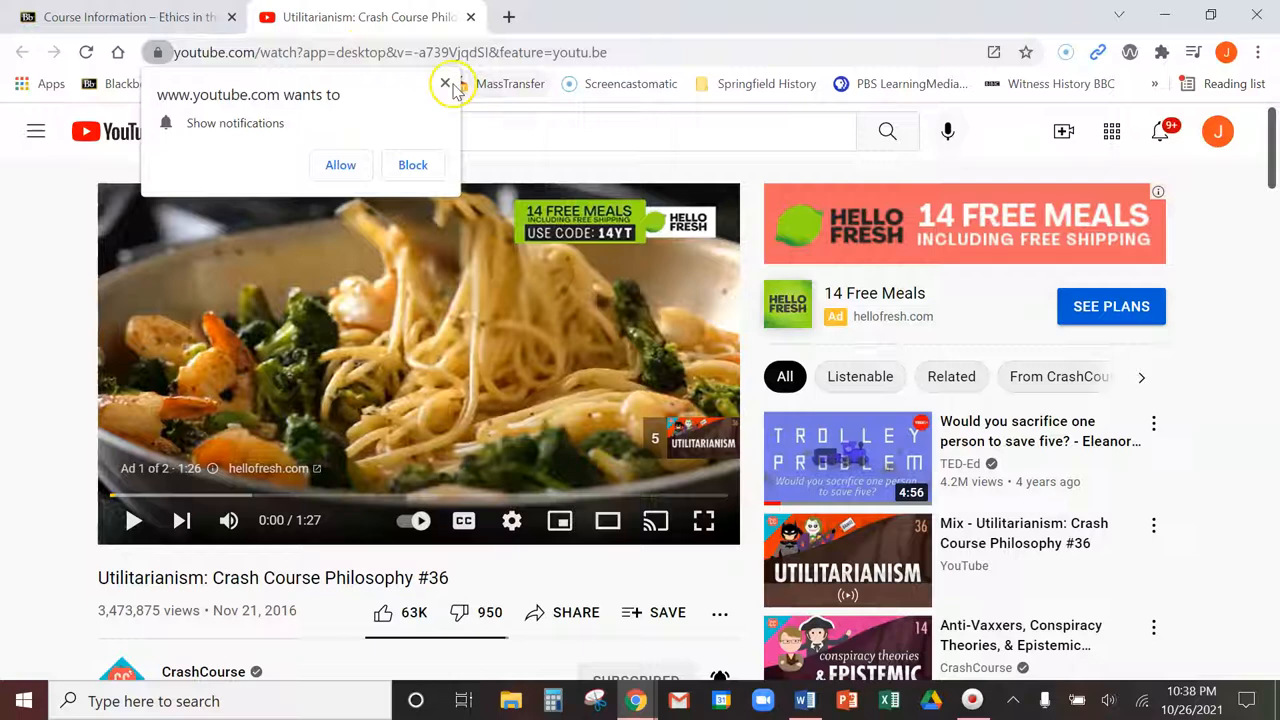
# Step: Dismiss YouTube's notification request on the Crash Course Philosophy #36 Utilitarianism page
pyautogui.click(444, 82)
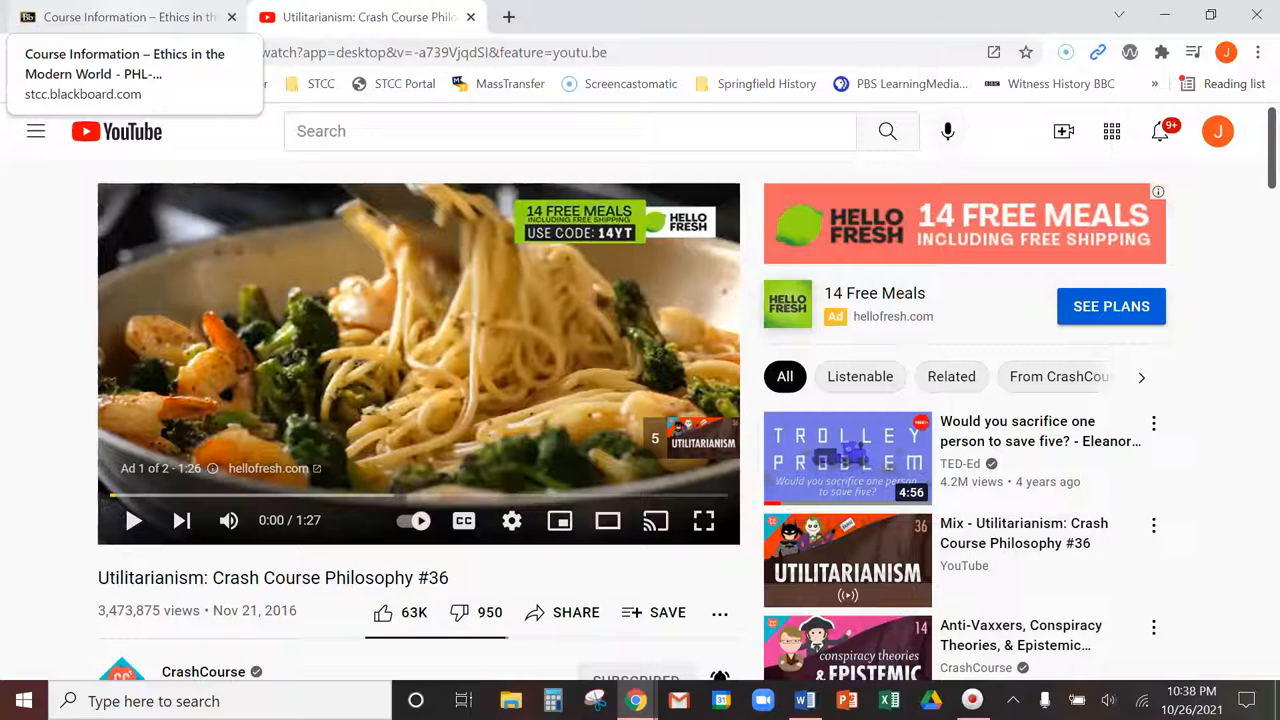
# Step: Return to Word and scroll to Chapter 1's Hedonism section with the Nozick's experience machine objective link
pyautogui.click(804, 700)
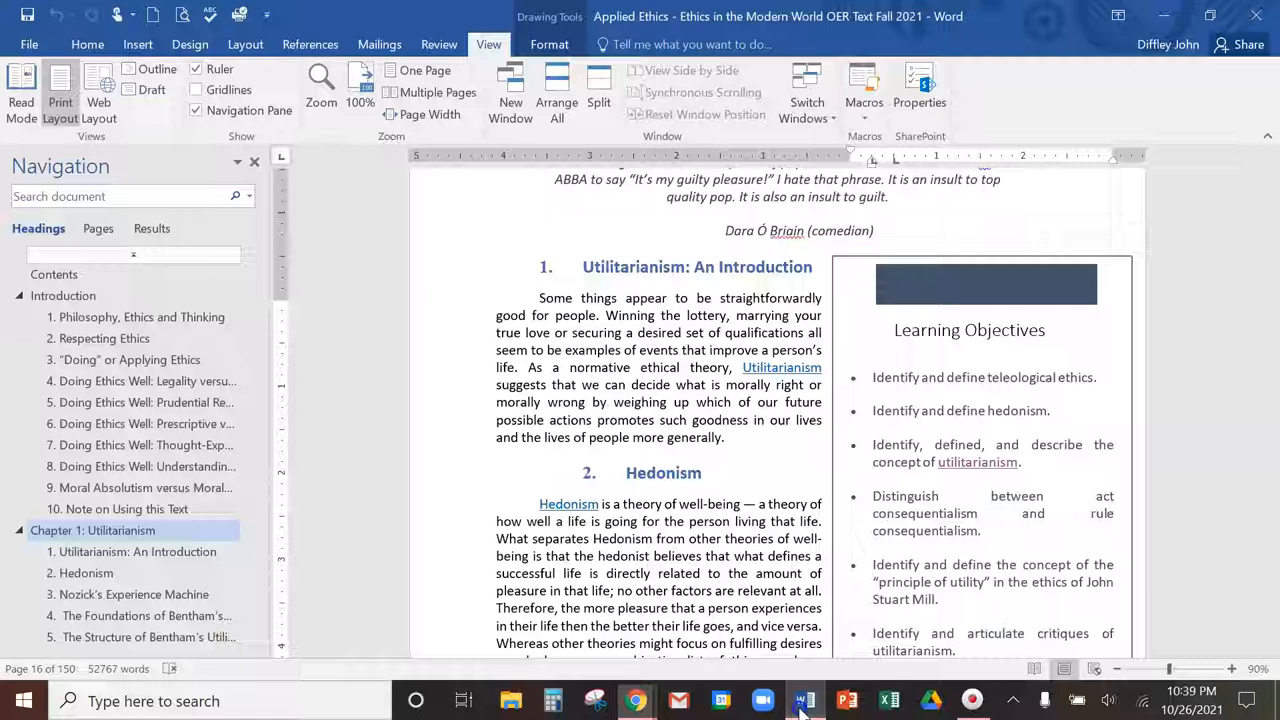
pyautogui.scroll(-3)
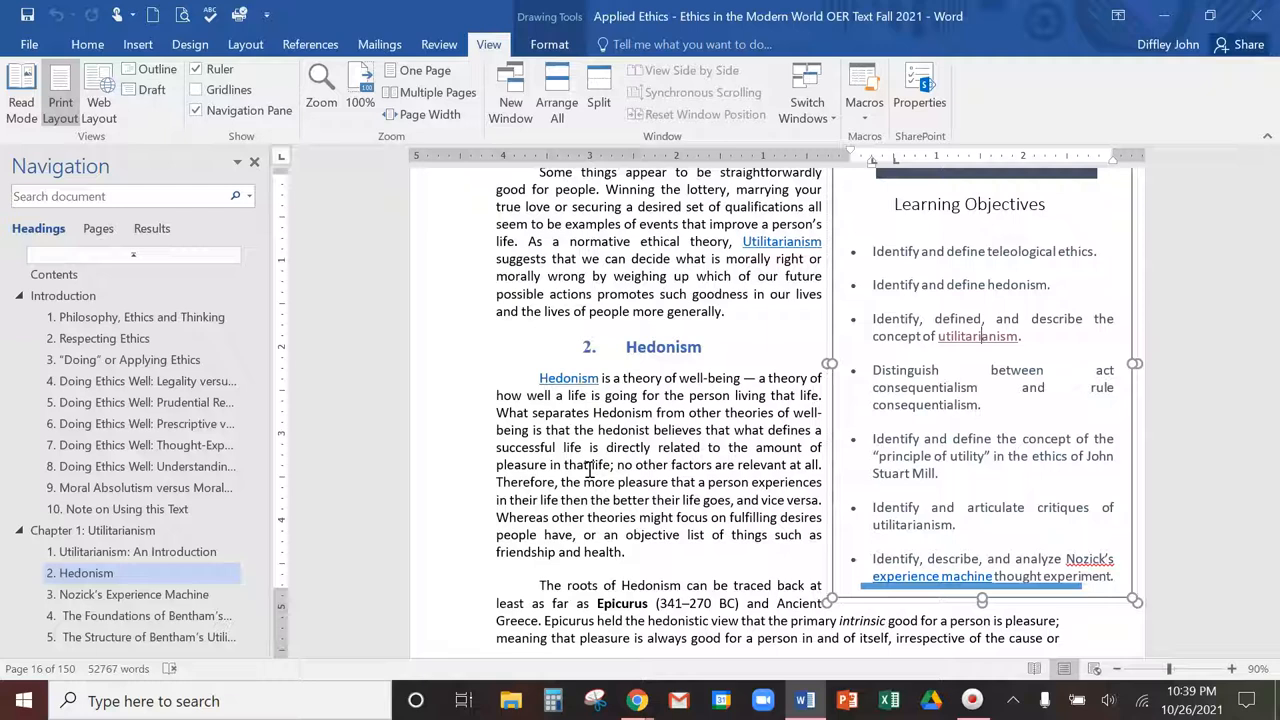
pyautogui.moveTo(956, 576)
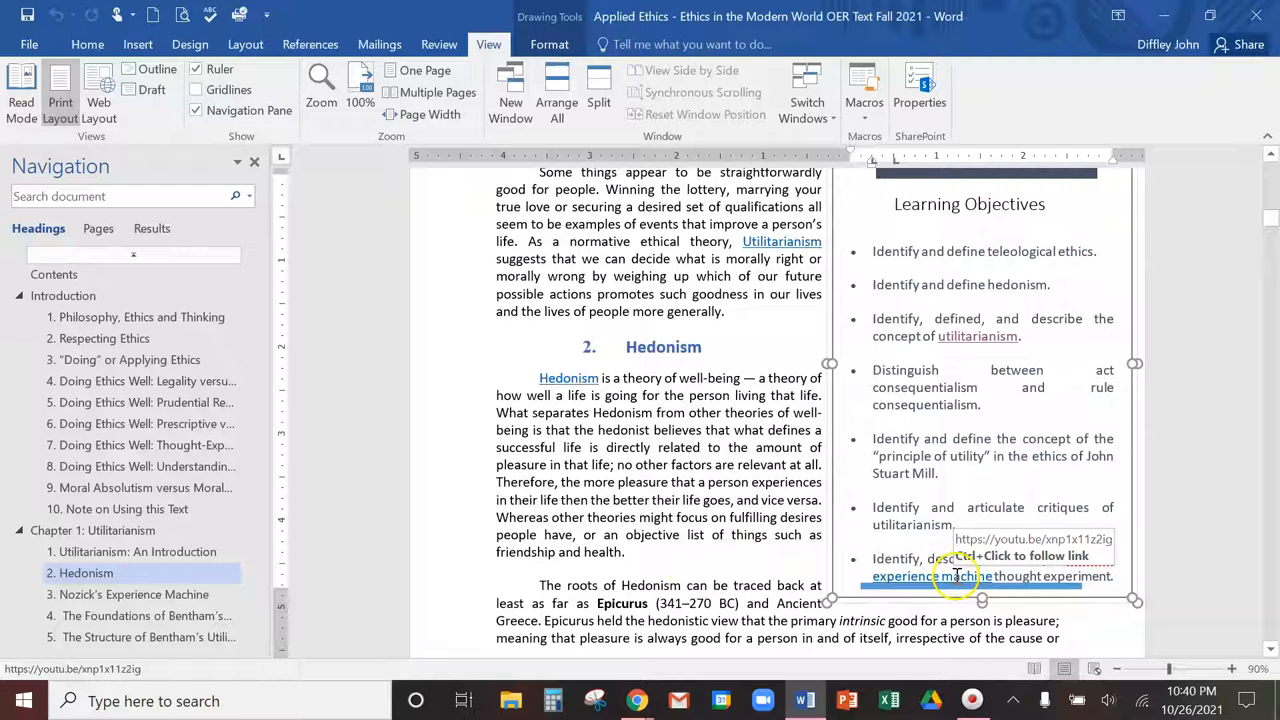
pyautogui.scroll(-3)
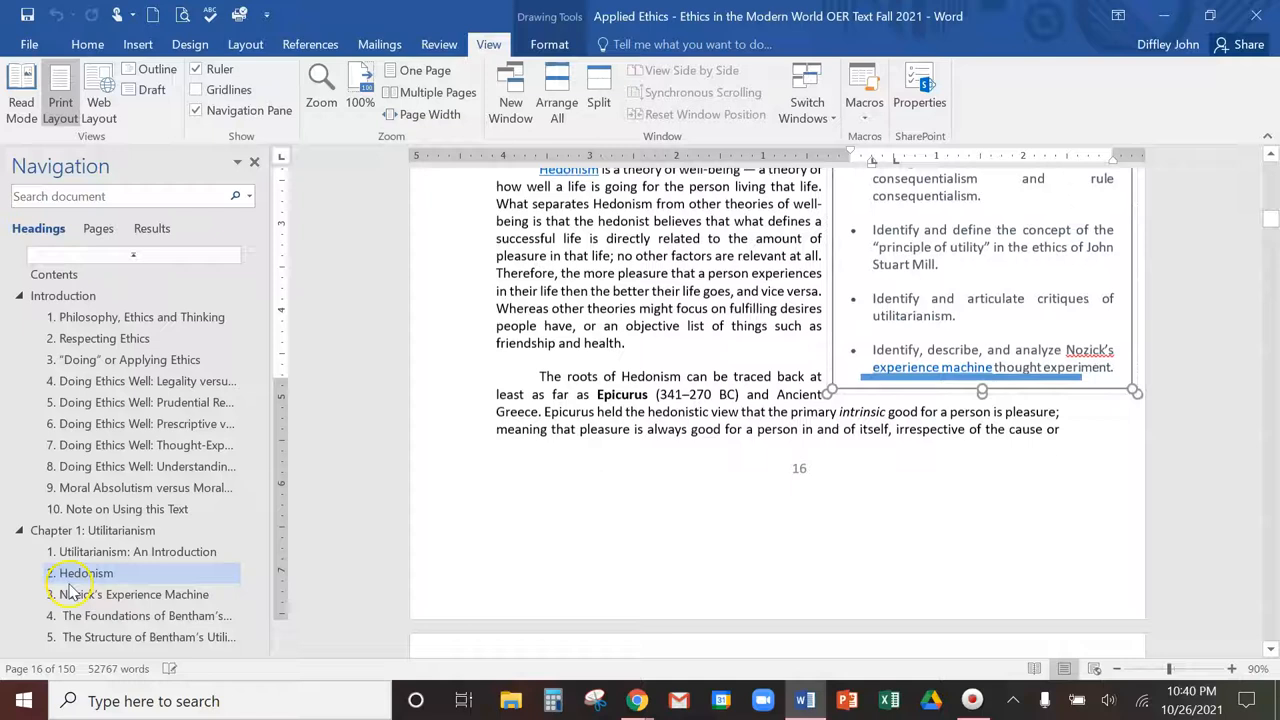
# Step: Jump to section 4 on Bentham's foundations and collapse the Introduction headings to chapter titles only
pyautogui.click(146, 616)
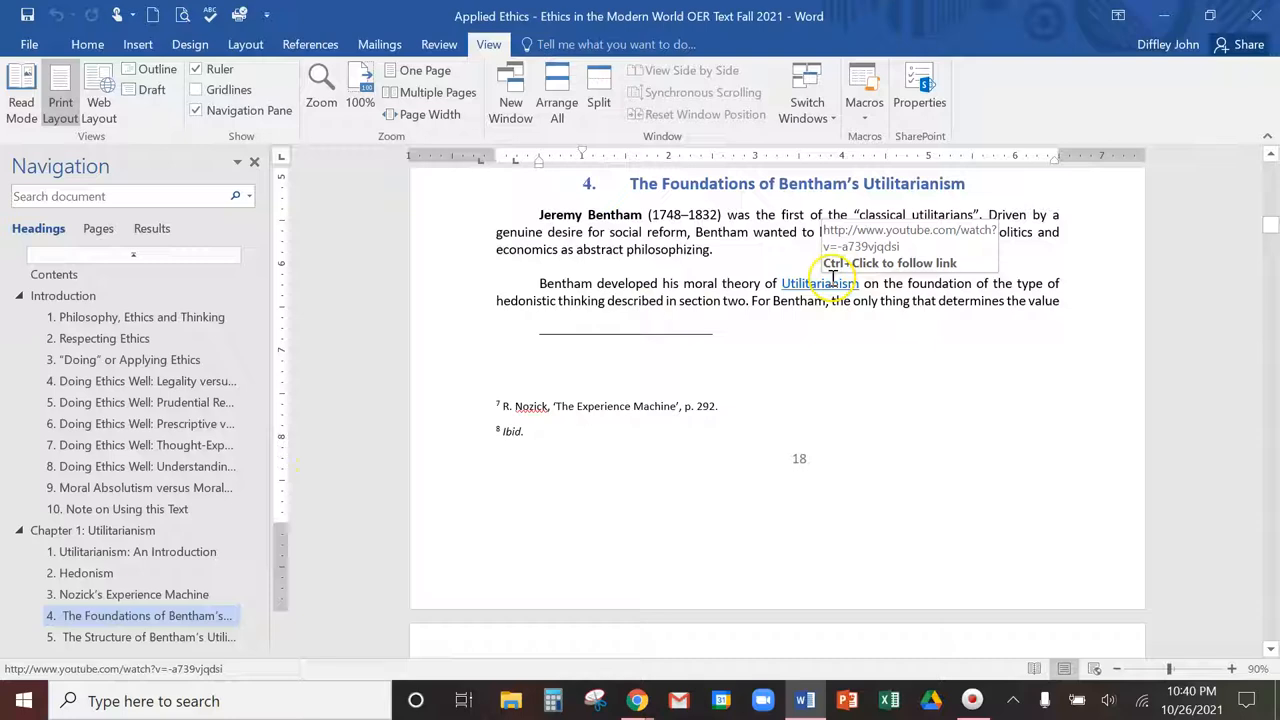
pyautogui.moveTo(316, 498)
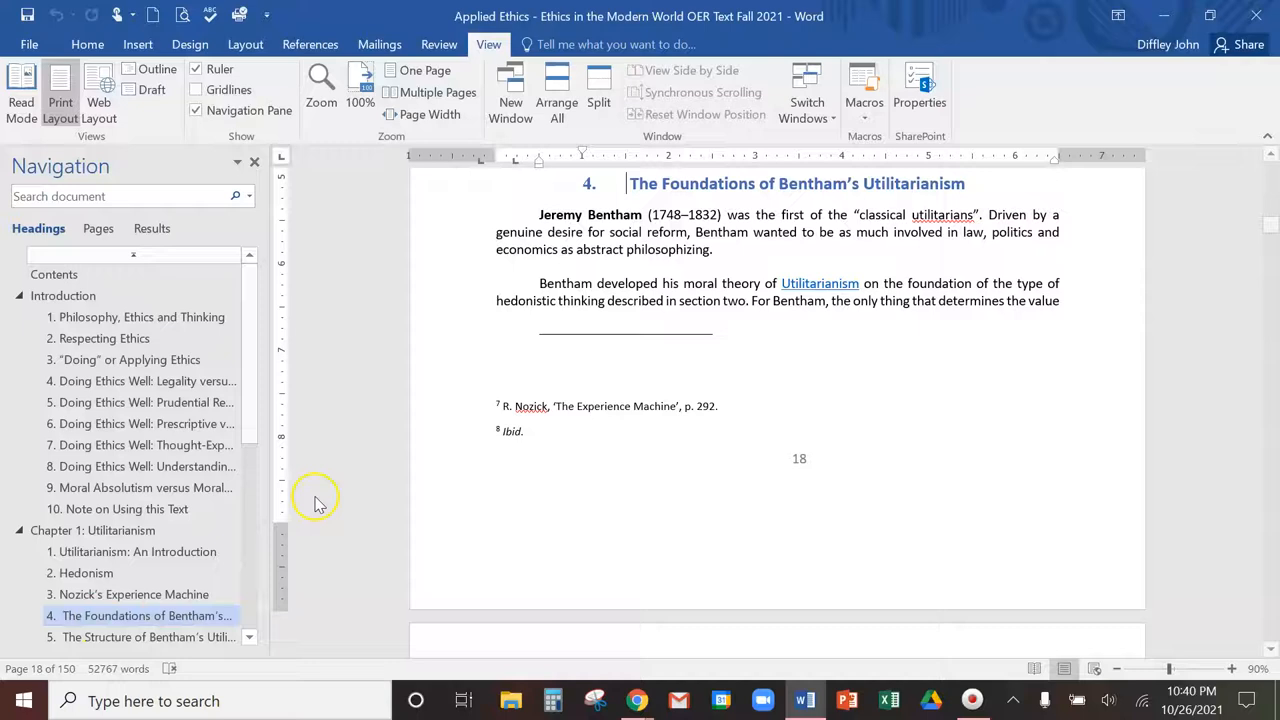
pyautogui.scroll(-3)
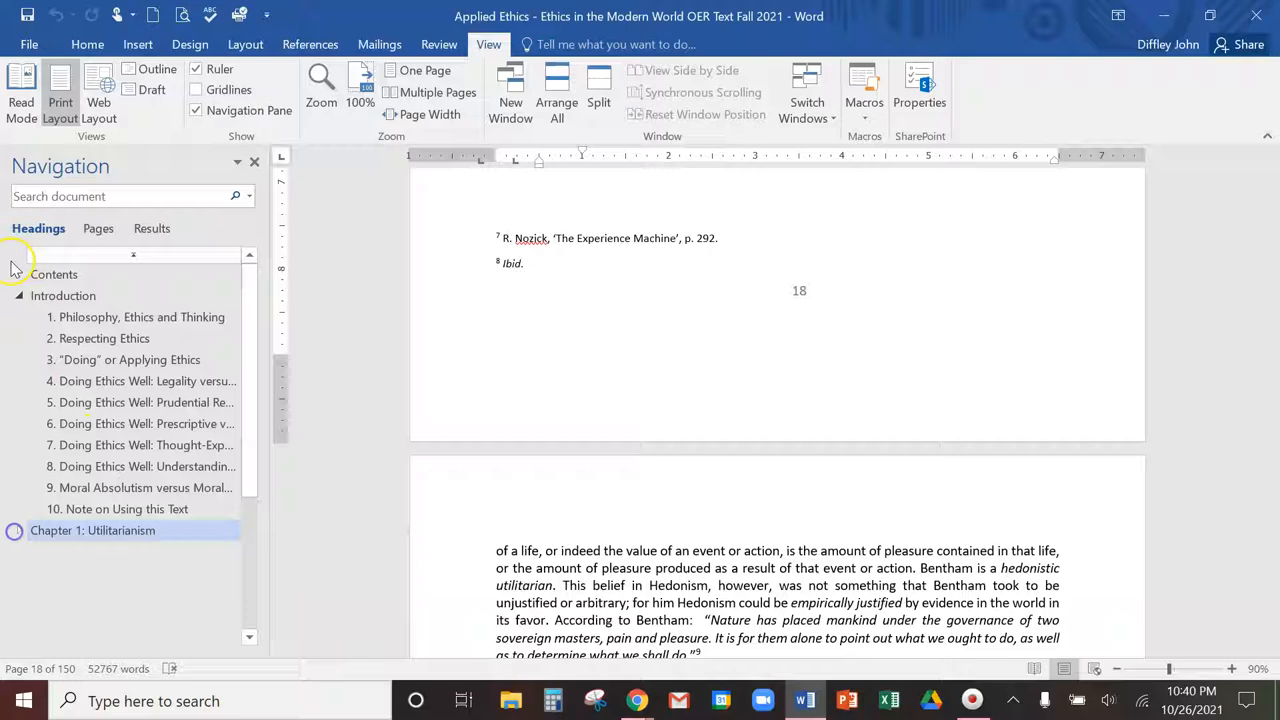
pyautogui.click(16, 296)
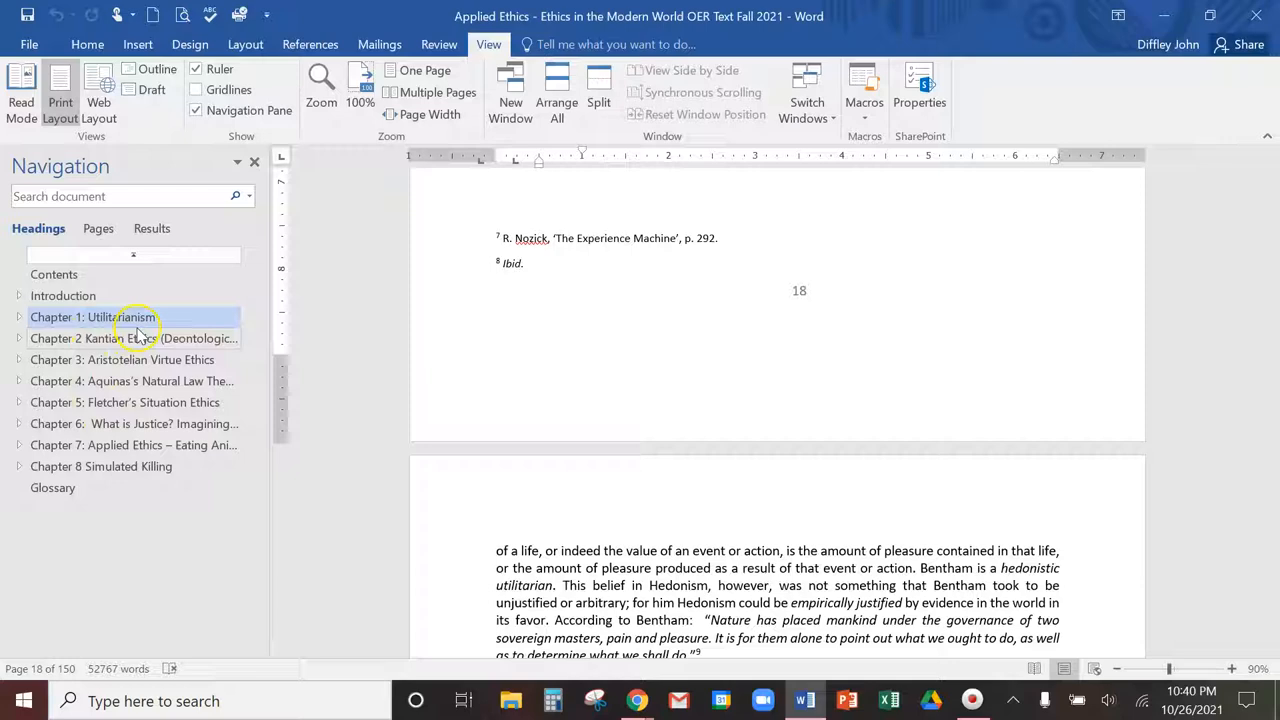
# Step: Jump to Chapter 3: Aristotelian Virtue Ethics with its Learning Goals and collapse its subheadings
pyautogui.click(18, 360)
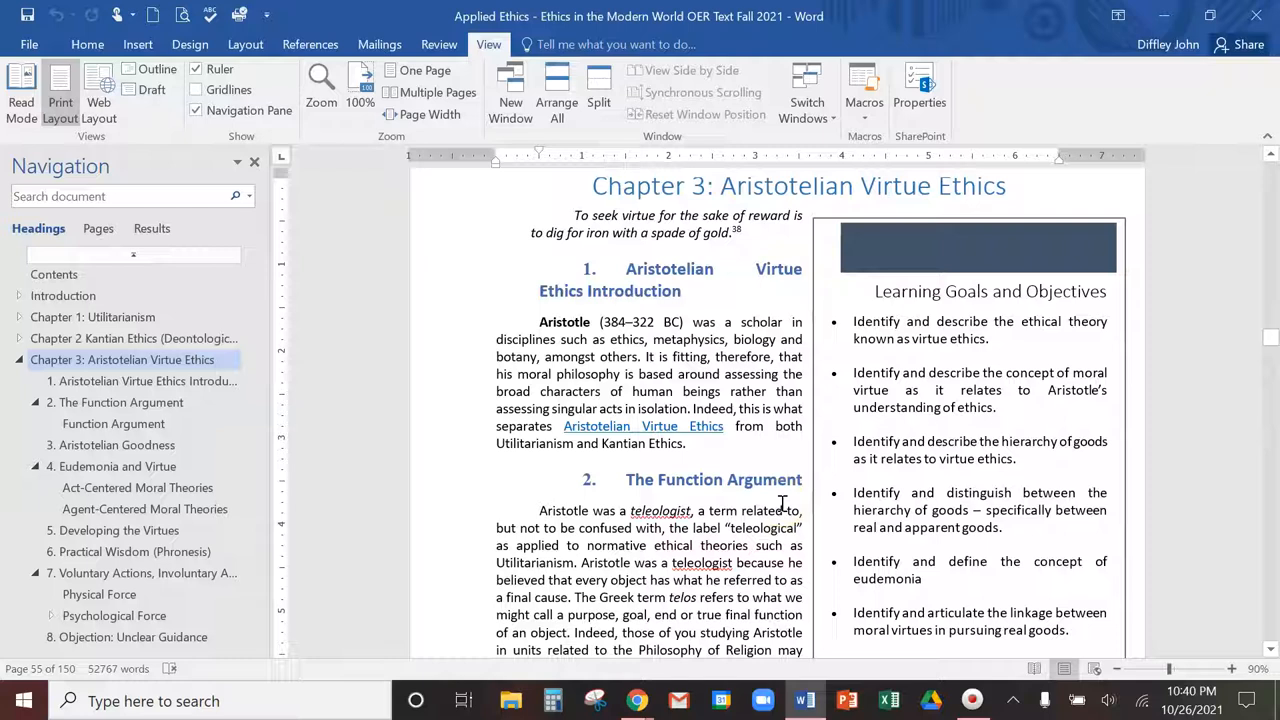
pyautogui.moveTo(644, 426)
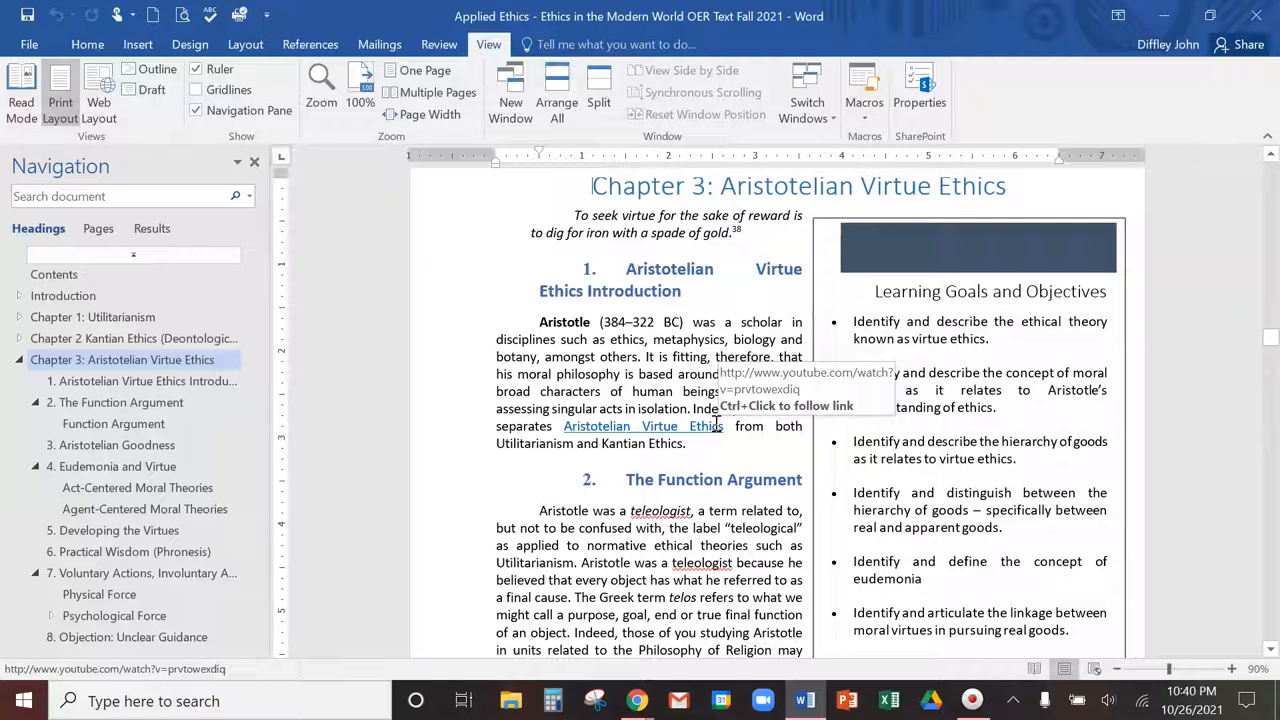
pyautogui.click(18, 360)
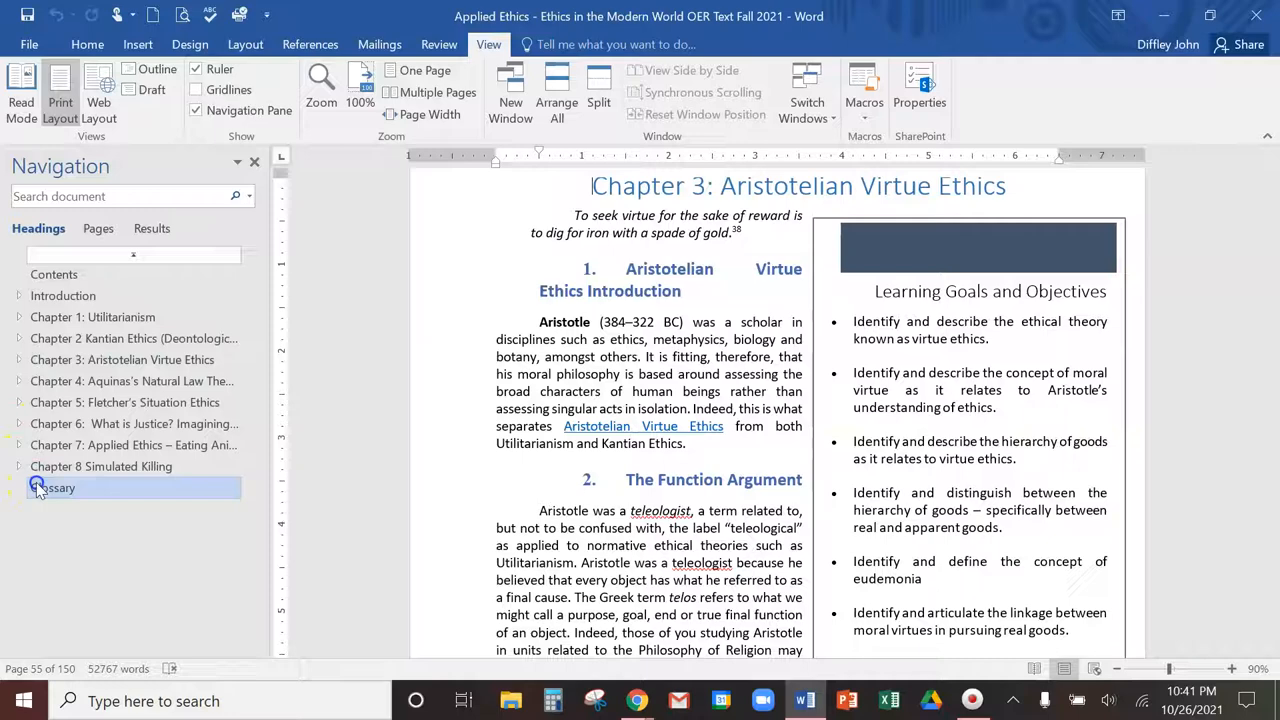
# Step: Jump to the Glossary from the Navigation pane and scroll through its entries
pyautogui.click(52, 488)
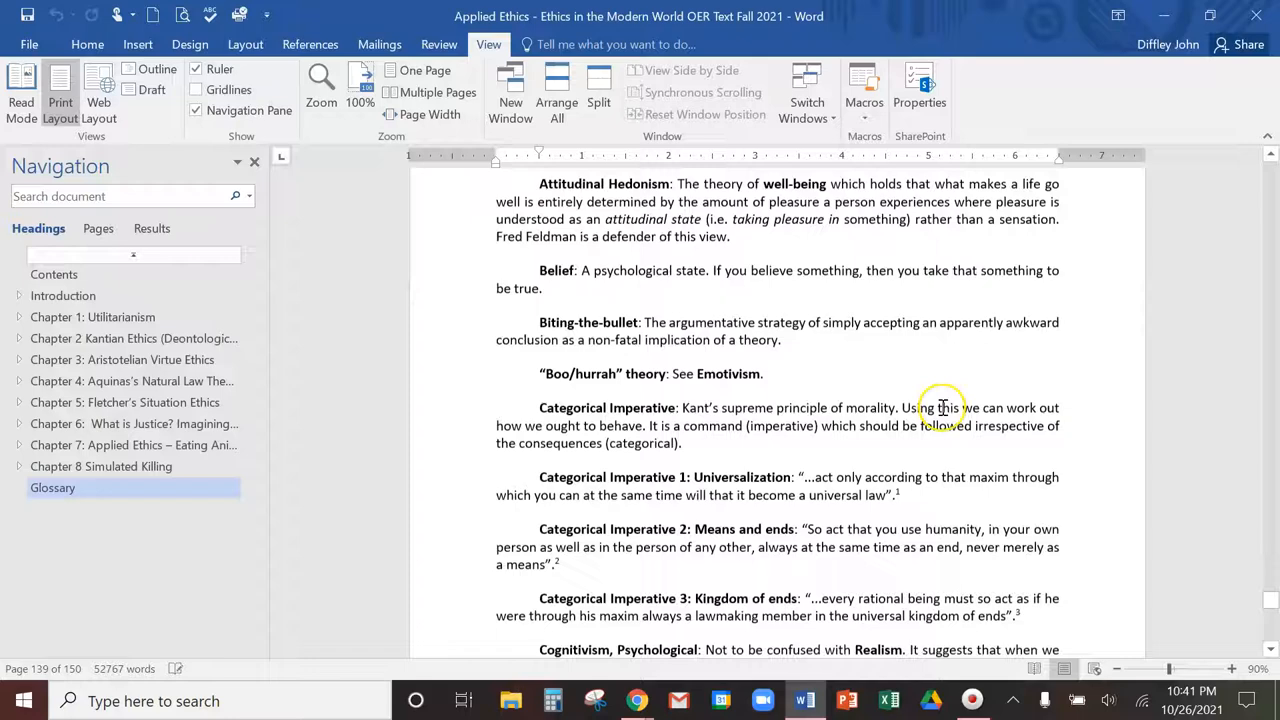
pyautogui.scroll(-3)
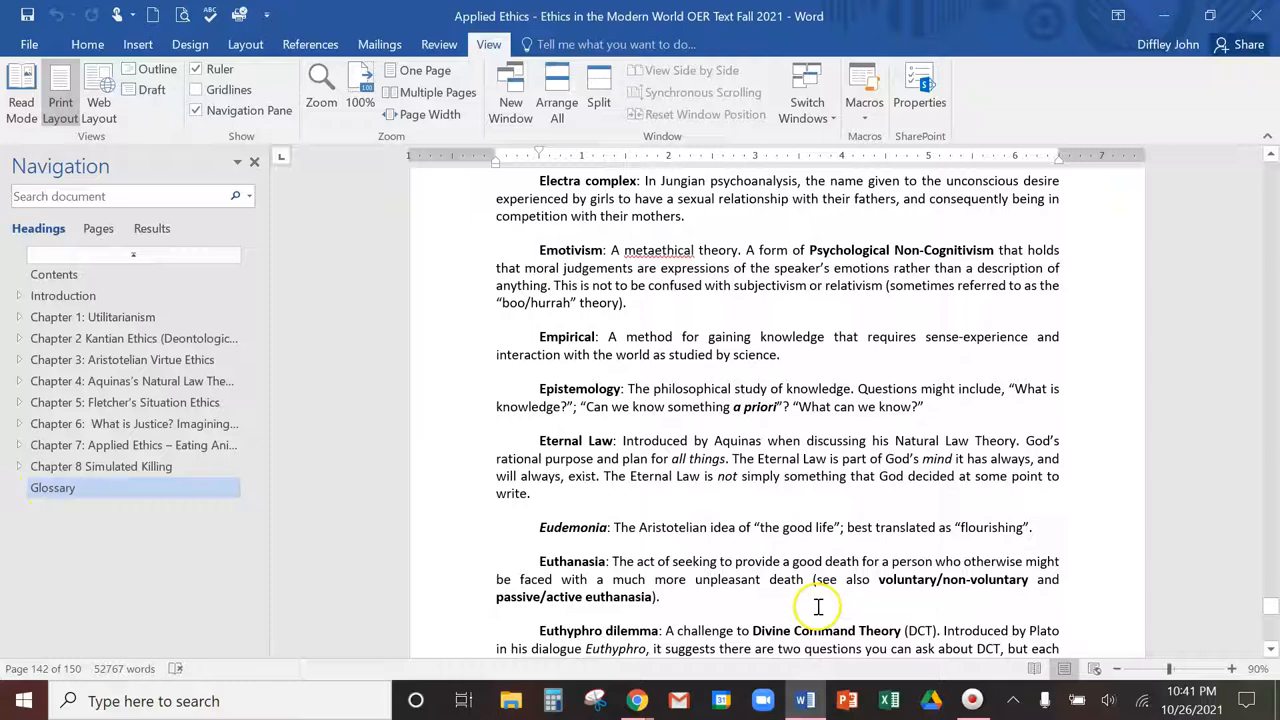
pyautogui.moveTo(1150, 36)
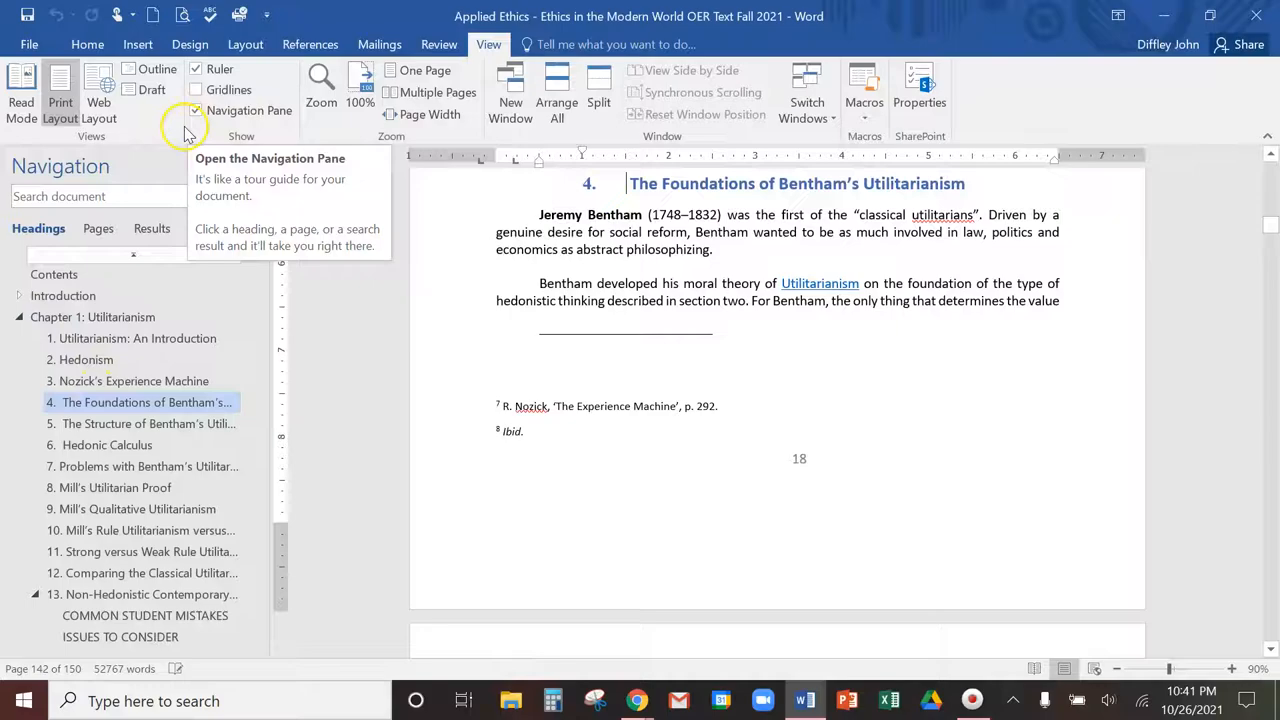
pyautogui.click(144, 466)
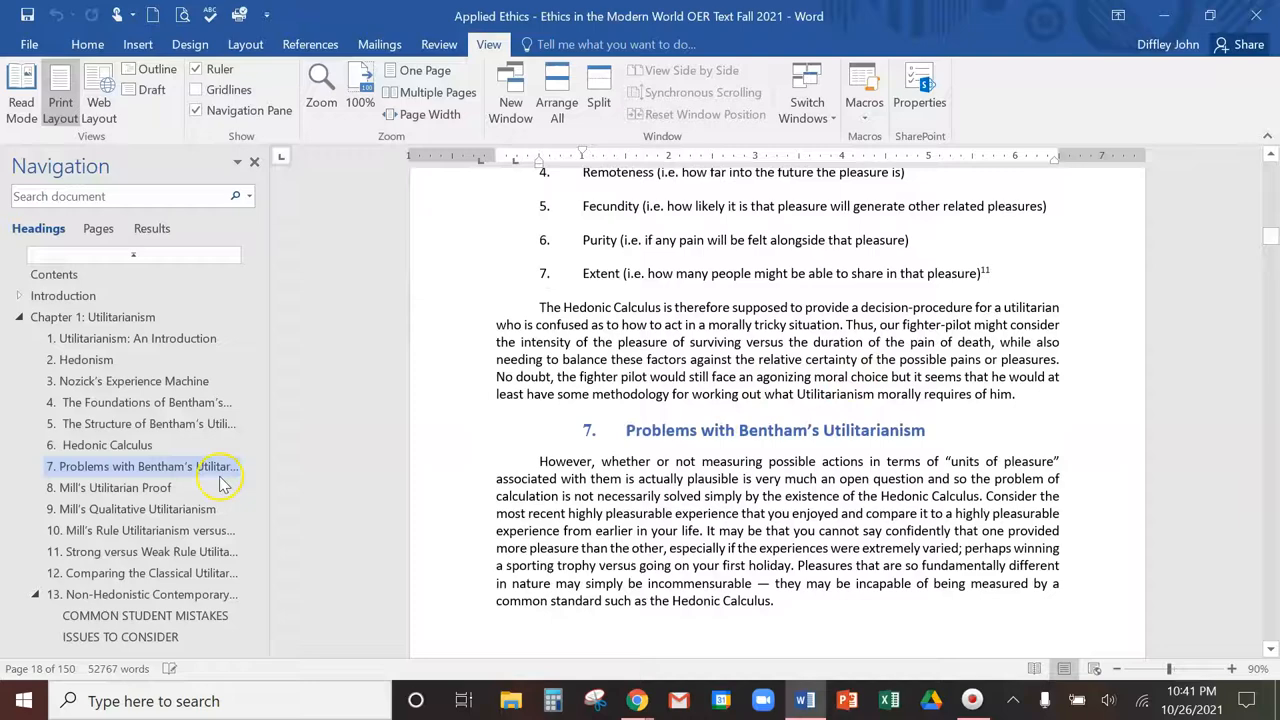
pyautogui.click(136, 338)
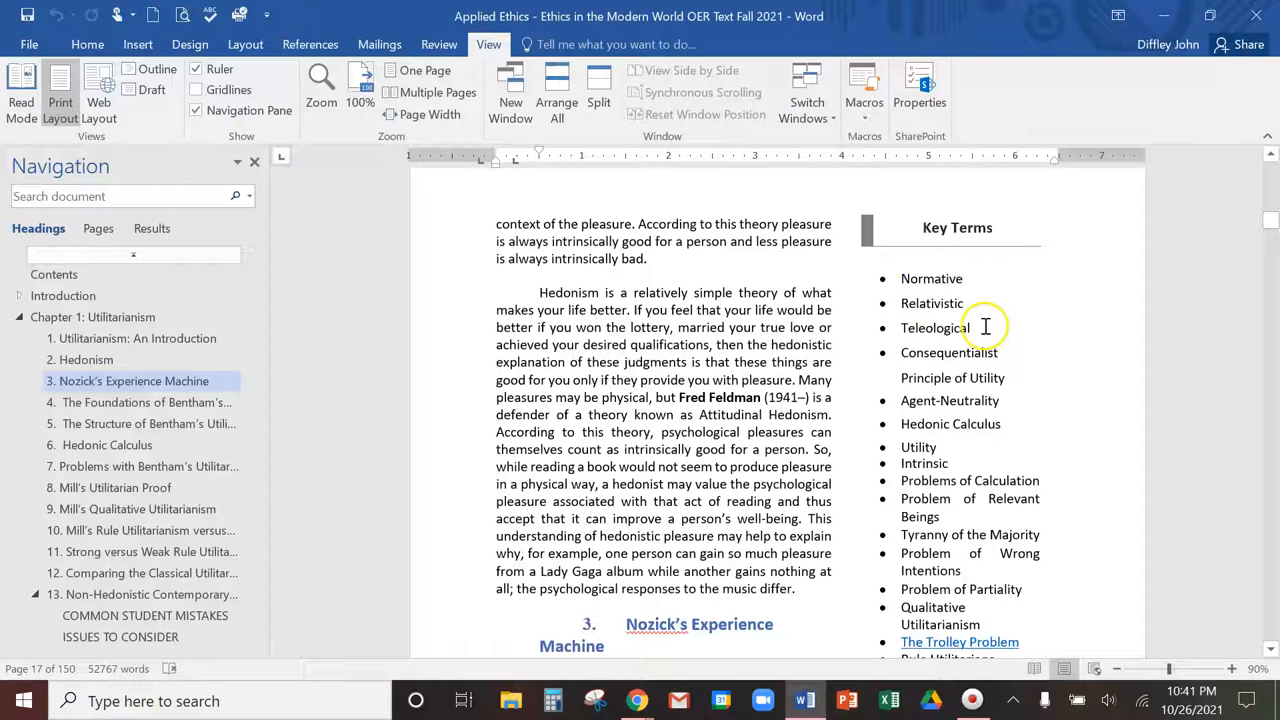
pyautogui.scroll(-3)
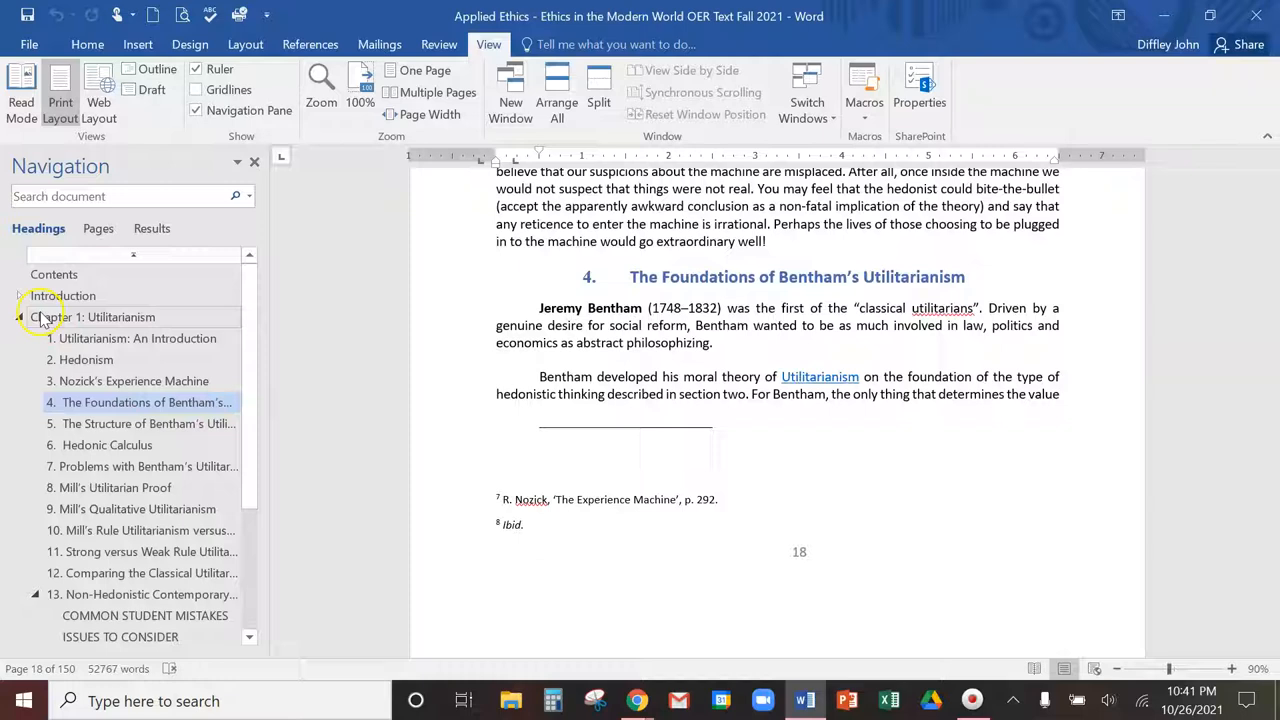
# Step: Collapse Chapter 1's headings in the Navigation pane and browse down toward Introduction section 8
pyautogui.click(120, 402)
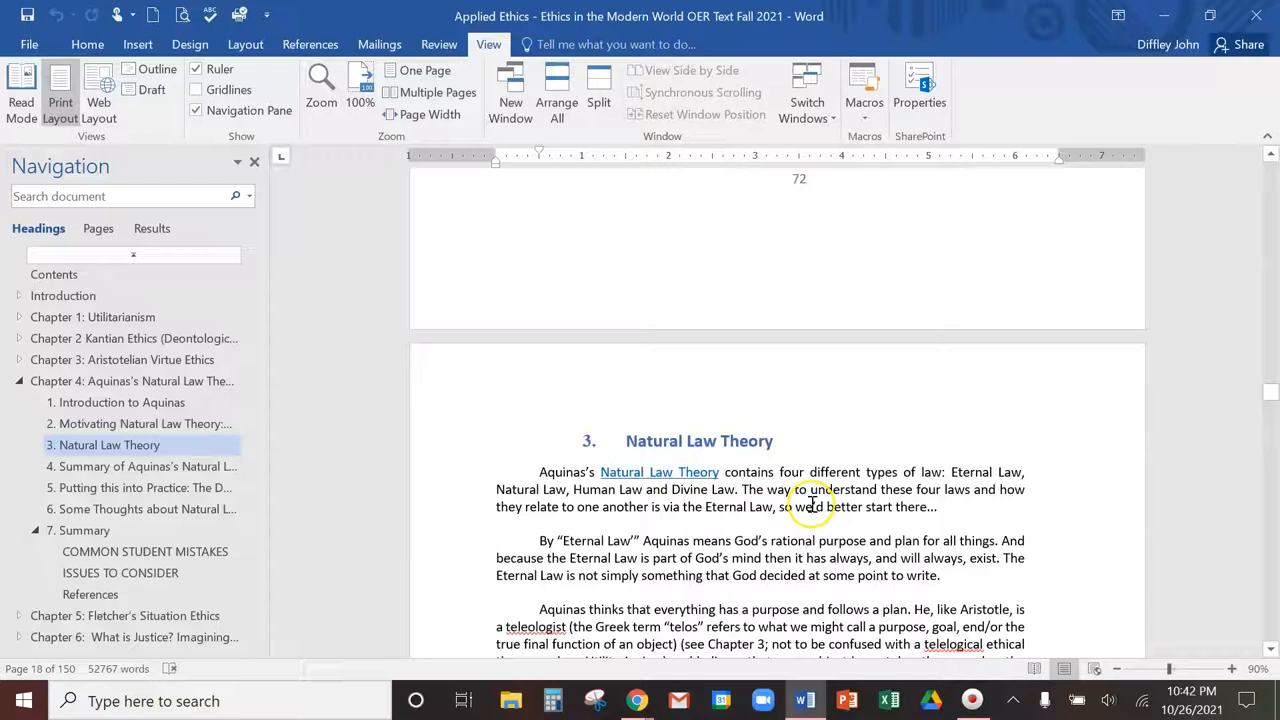
pyautogui.scroll(-3)
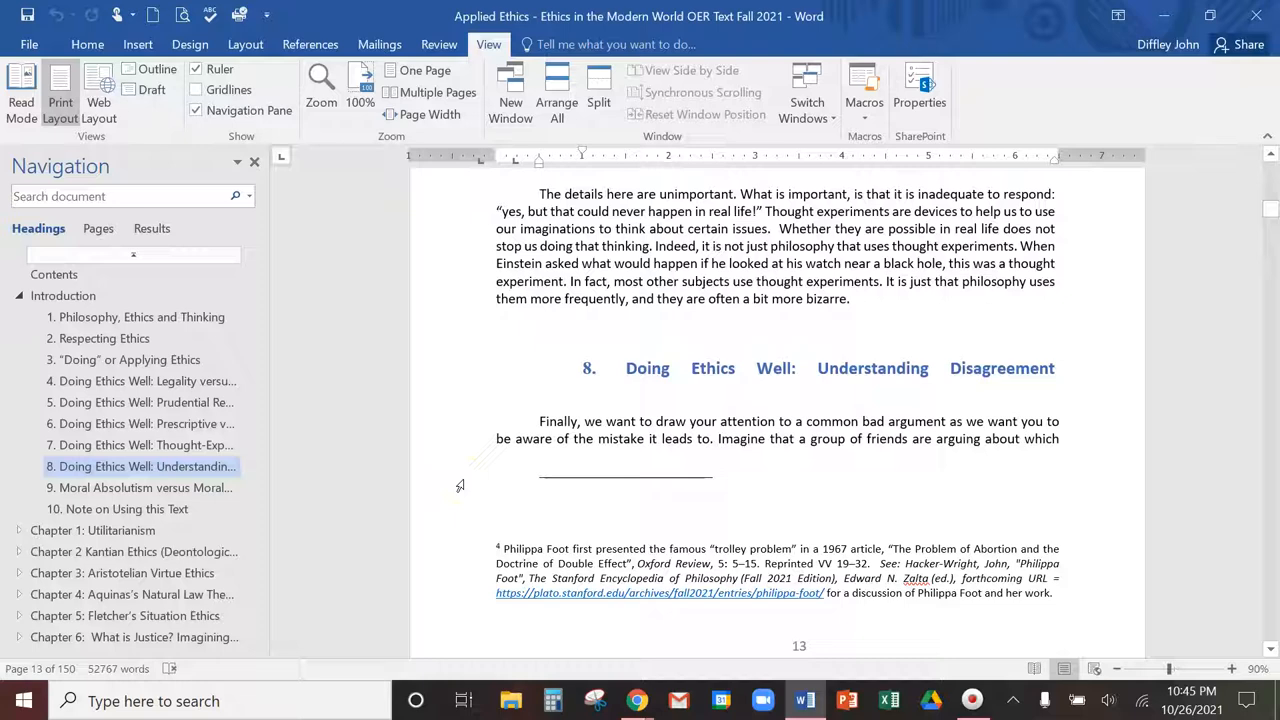
# Step: Collapse the Introduction's section headings so the outline shows only chapter titles and the Glossary
pyautogui.click(18, 296)
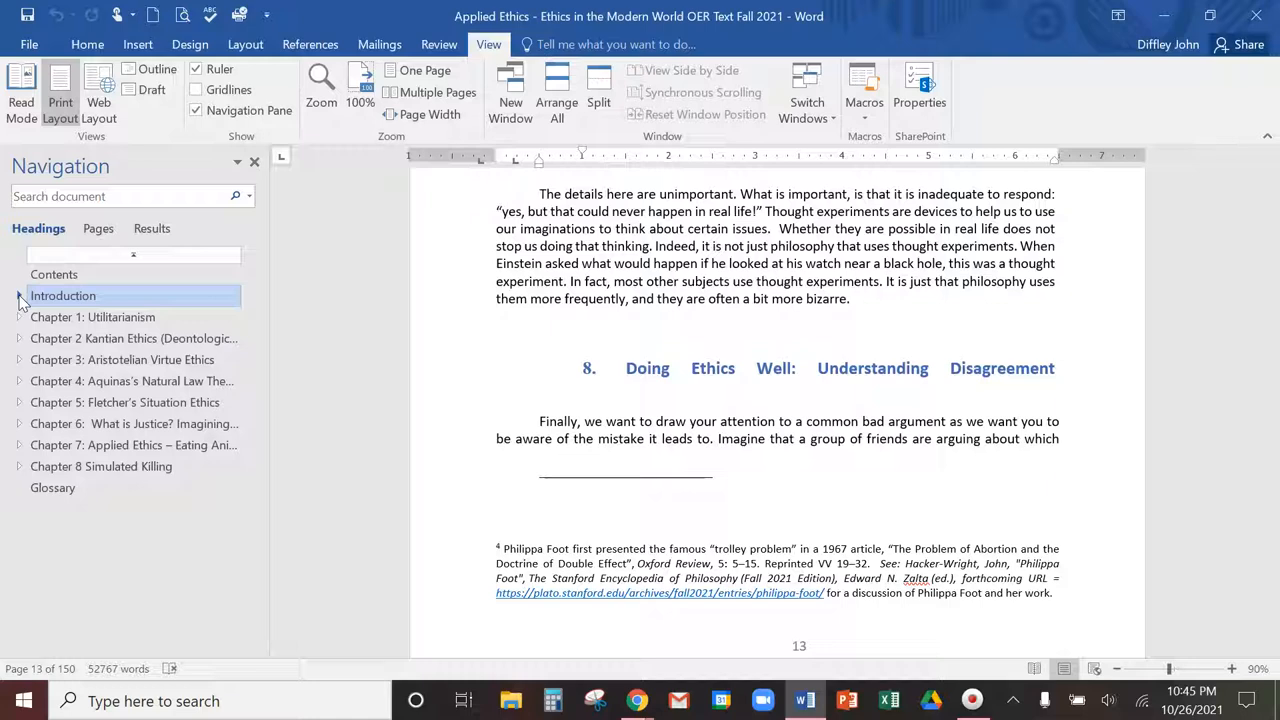
pyautogui.moveTo(424, 496)
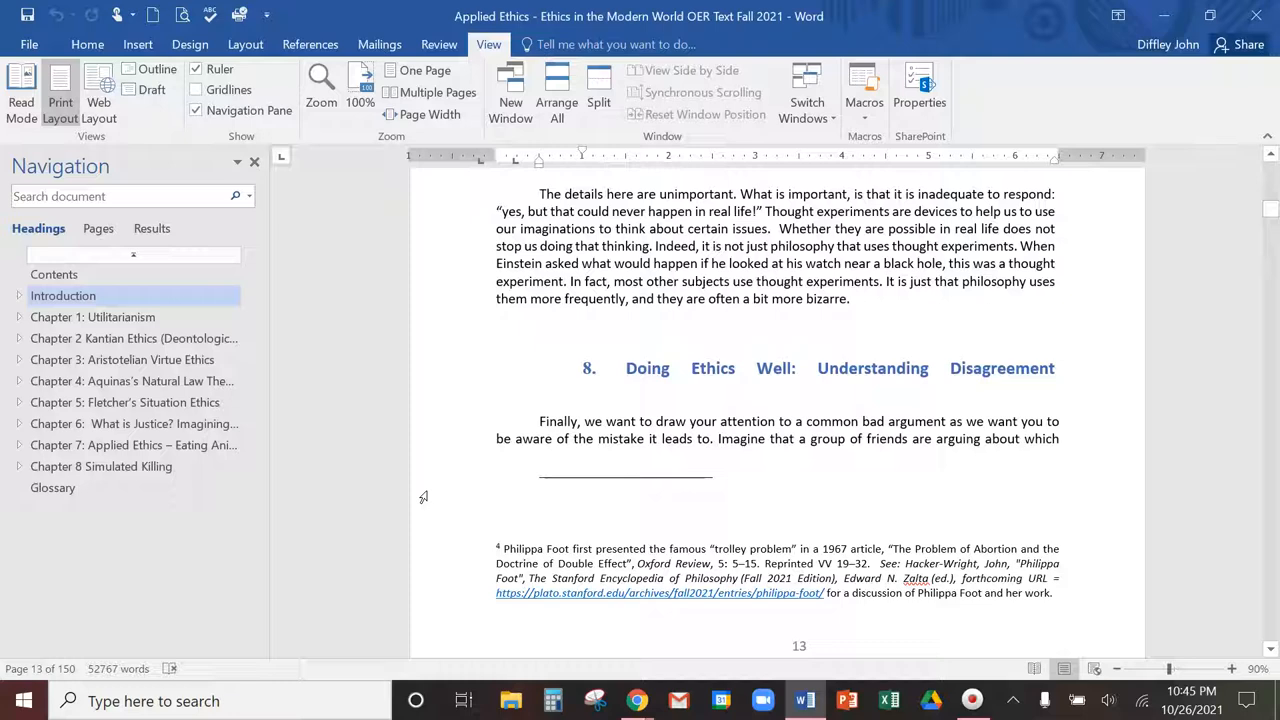